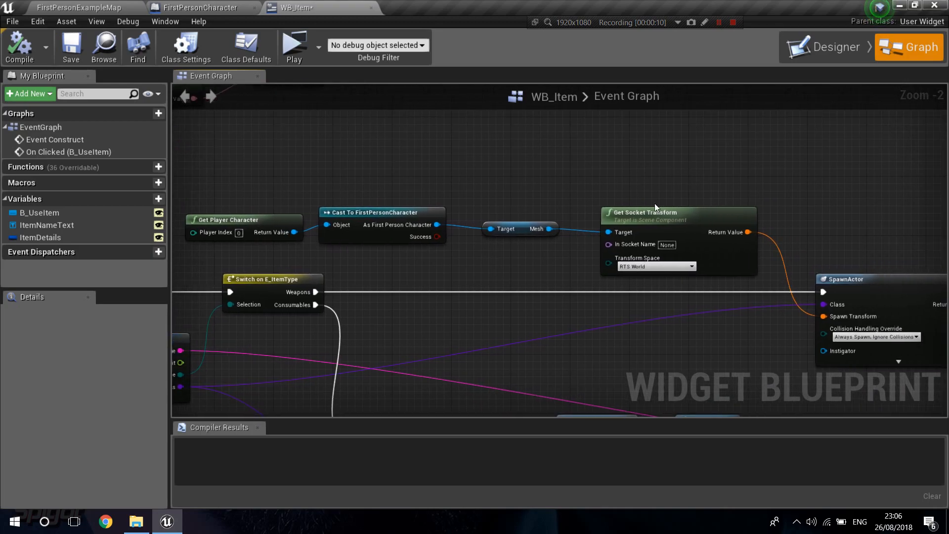
- Return from the WB_Item graph to the FirstPersonExampleMap level editor
scroll("down", 3)
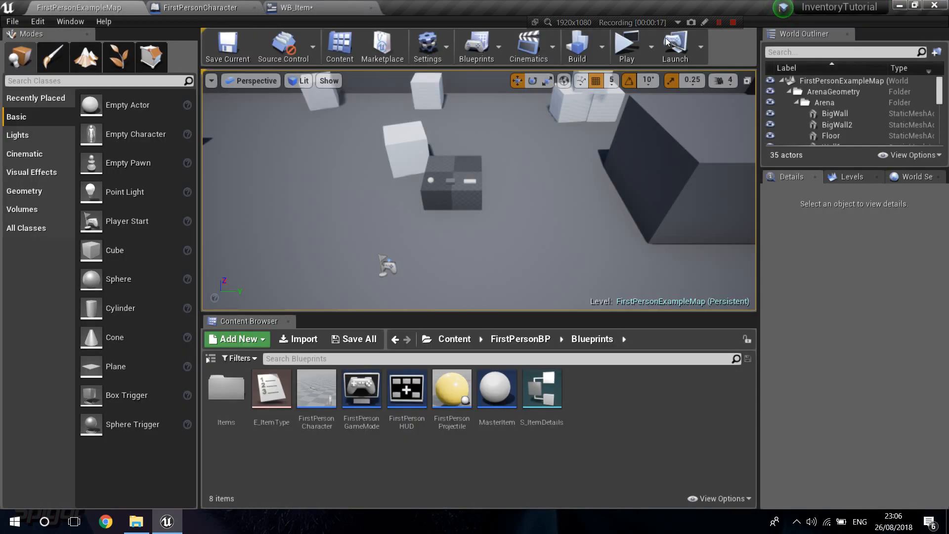
left_click(625, 47)
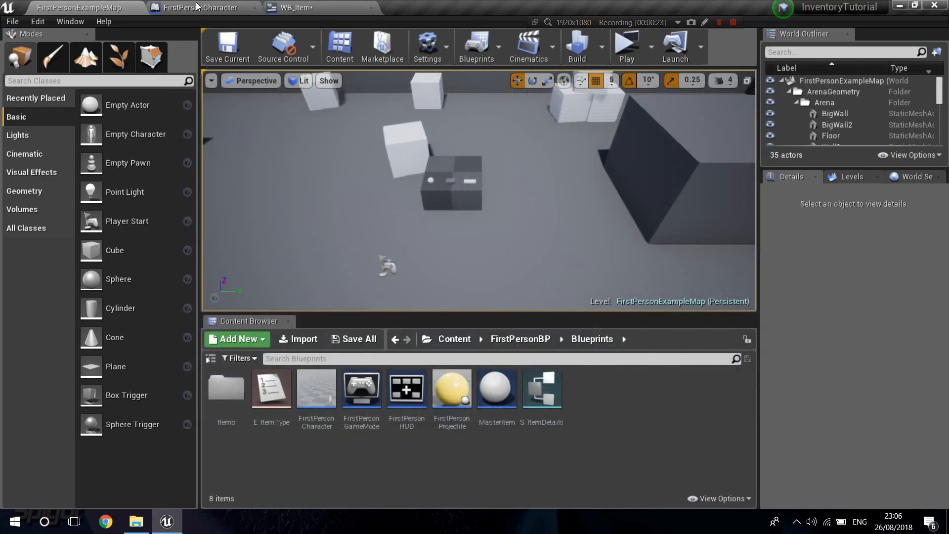
- Delete the VR_Gun, VR_Marker and motion controller components from FirstPersonCharacter and compile
left_click(200, 7)
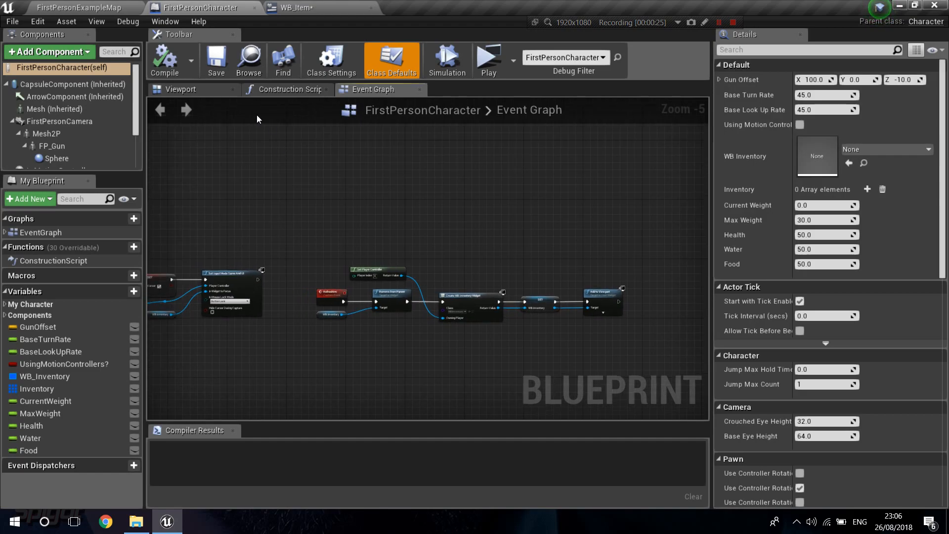
left_click(180, 89)
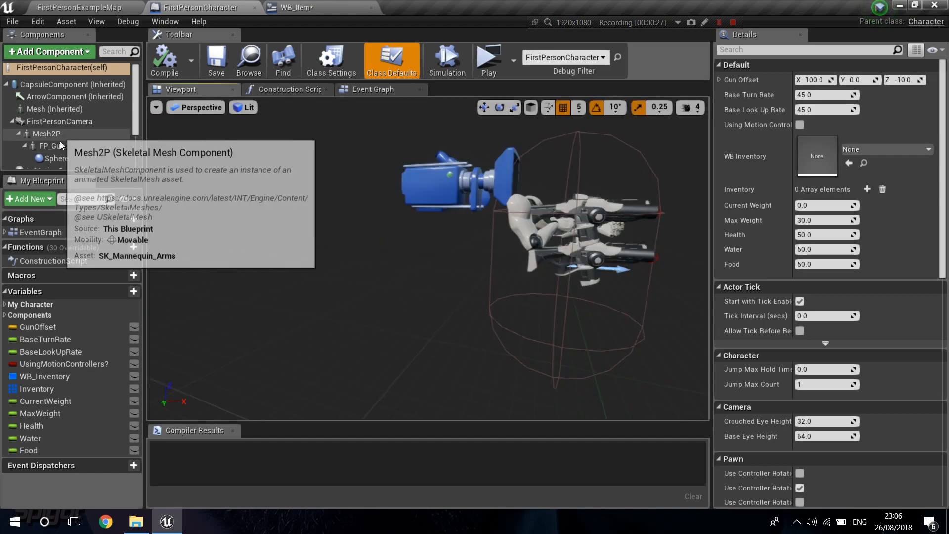
left_click(53, 146)
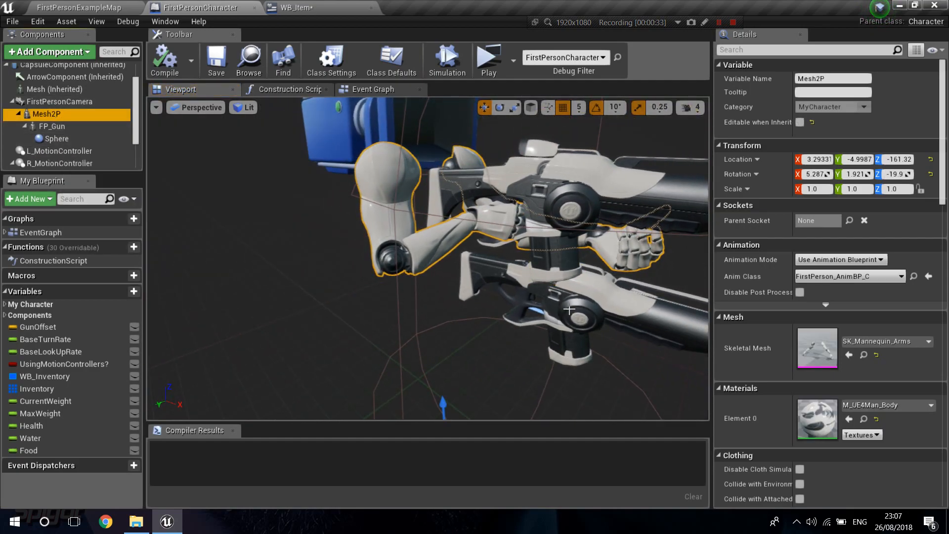
left_click(46, 132)
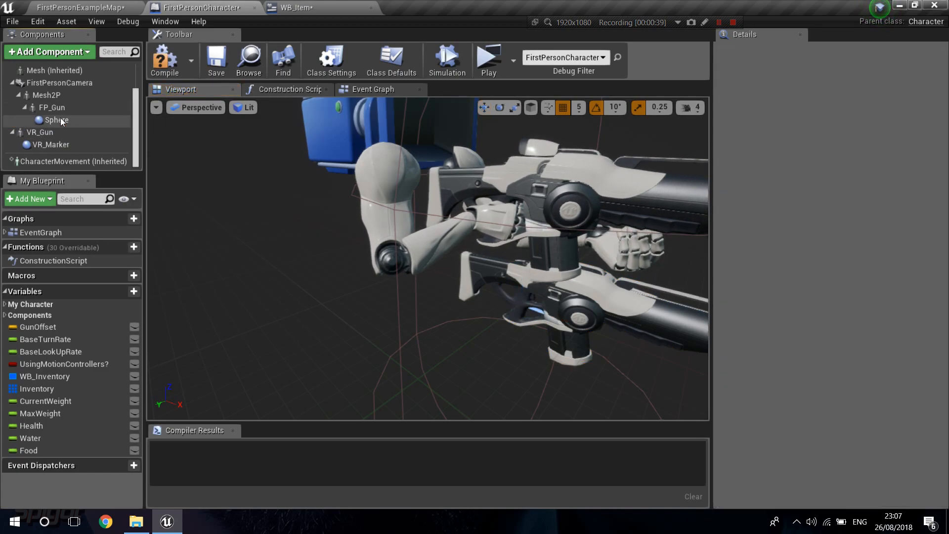
left_click(164, 60)
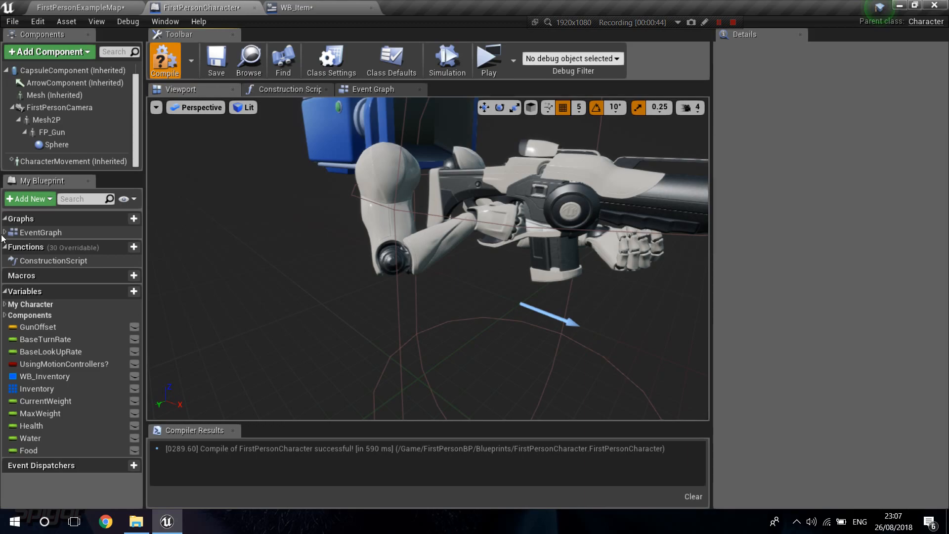
- Delete the Reset VR orientation nodes referencing removed components and recompile the character
left_click(164, 60)
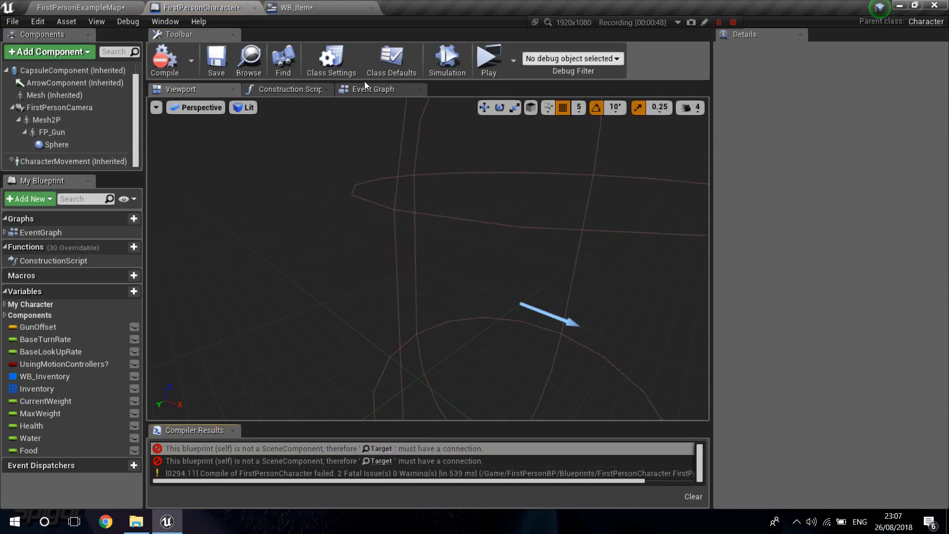
left_click(372, 89)
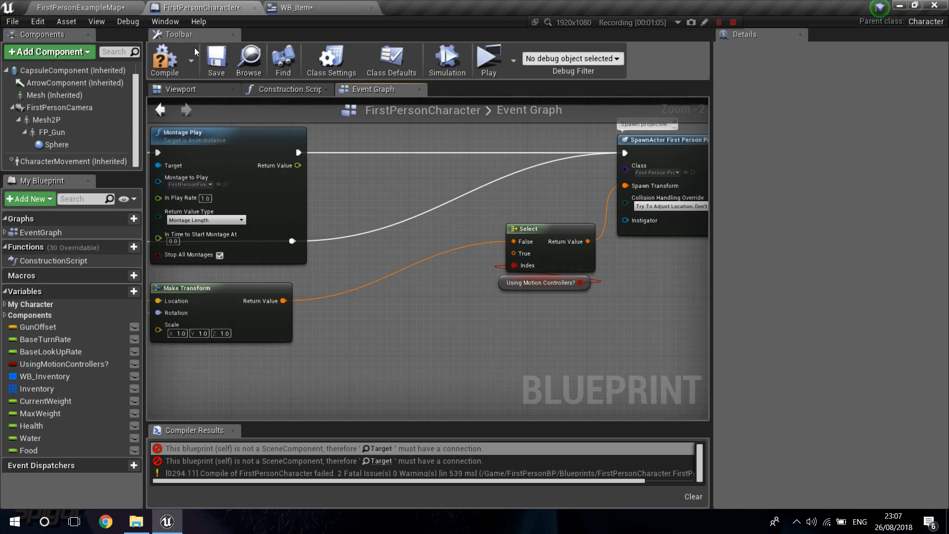
left_click(164, 59)
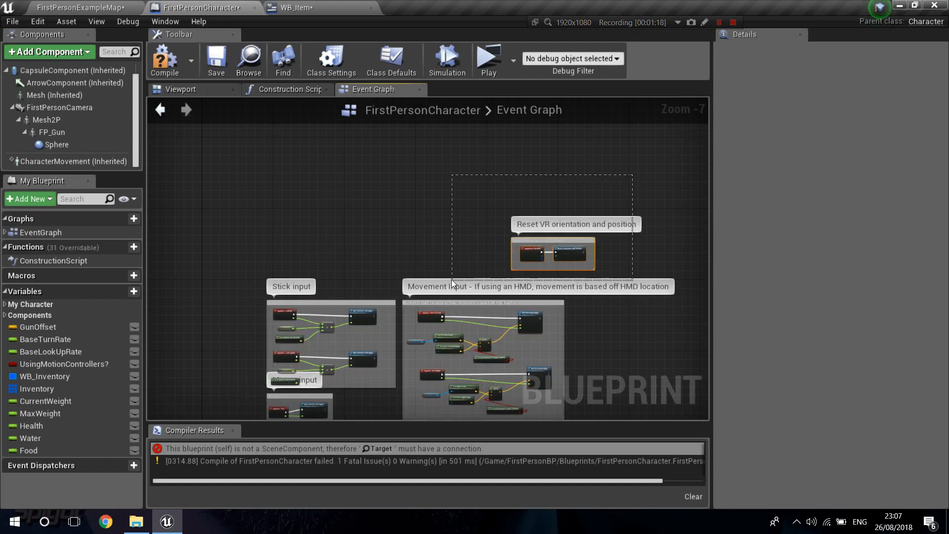
left_click(163, 59)
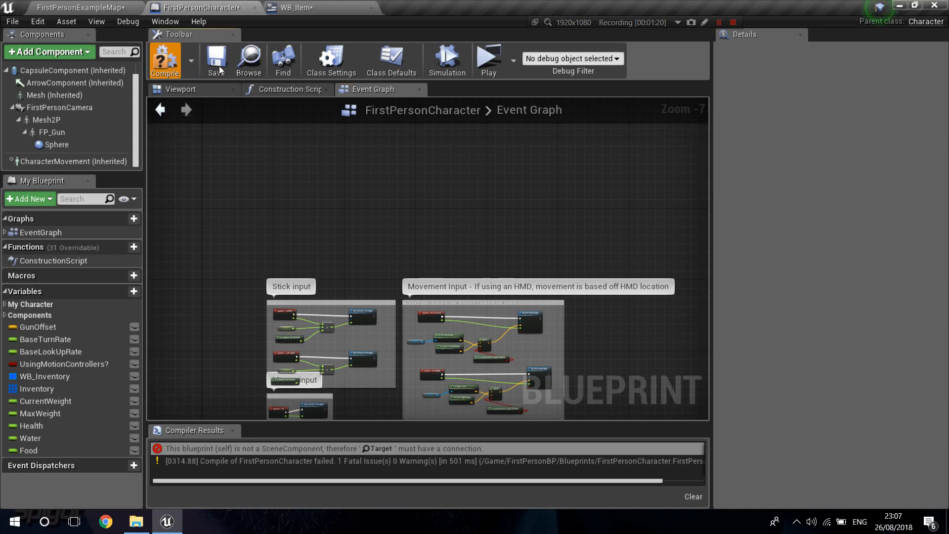
left_click(180, 89)
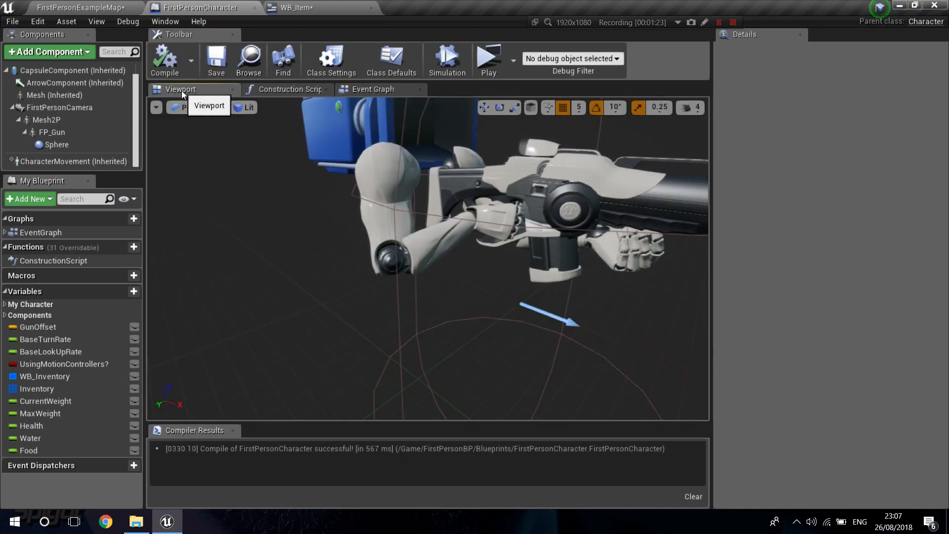
- Clear FP_Gun's Skeletal Mesh to None and return to the level editor
left_click(47, 119)
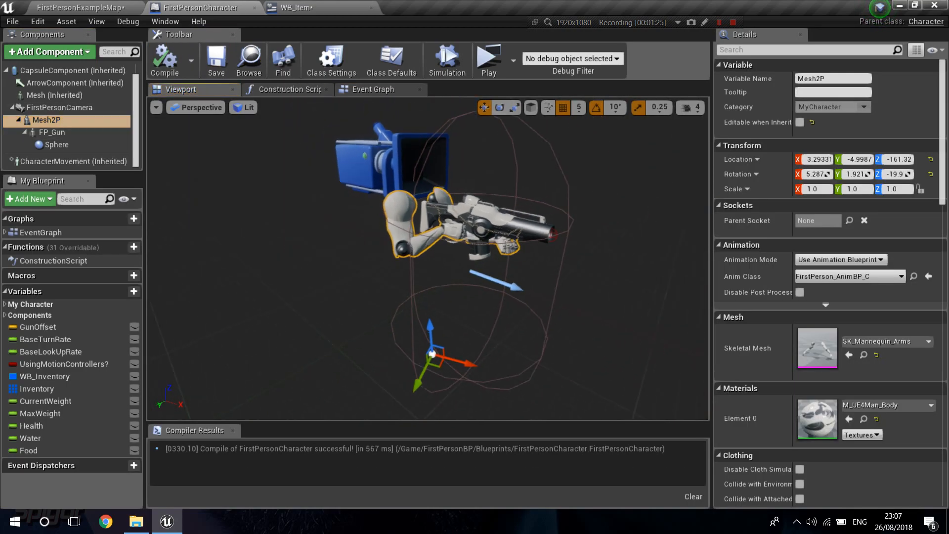
left_click(52, 132)
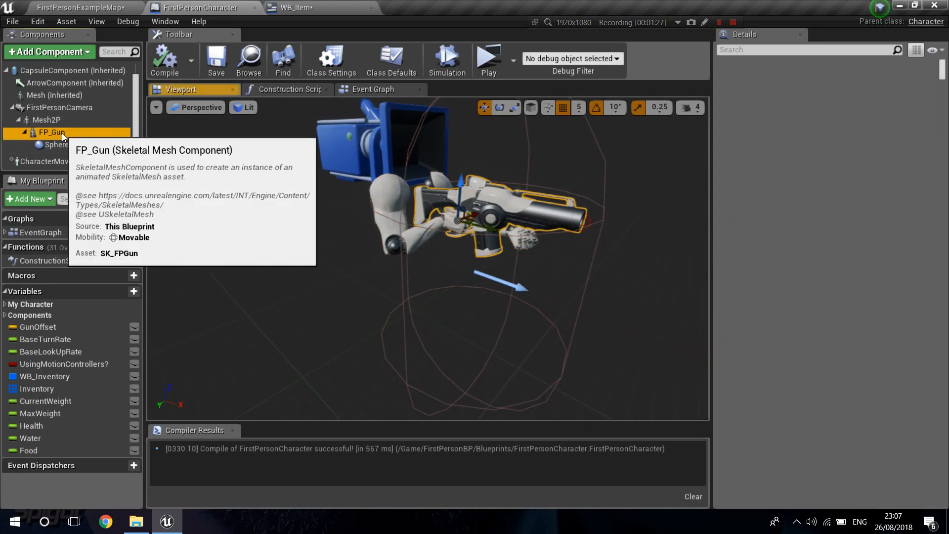
left_click(51, 133)
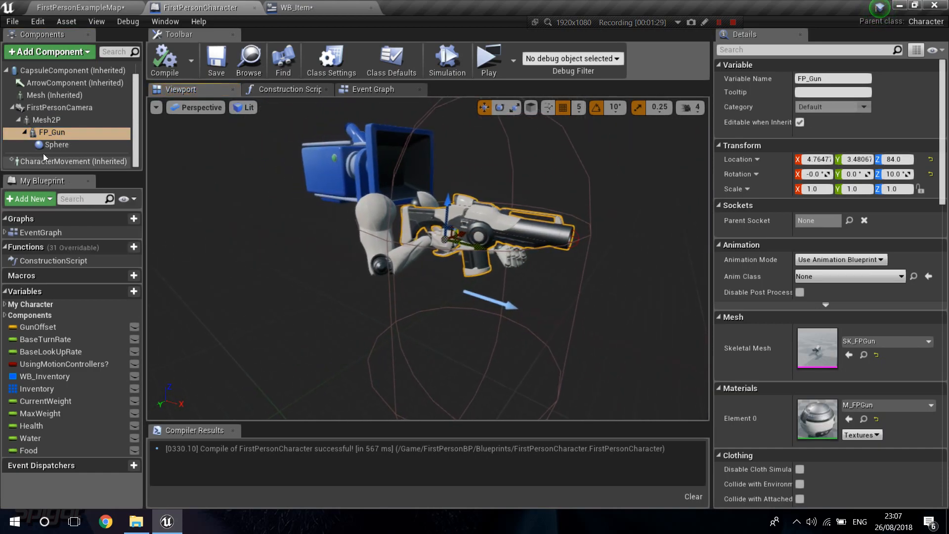
mouse_move(886, 341)
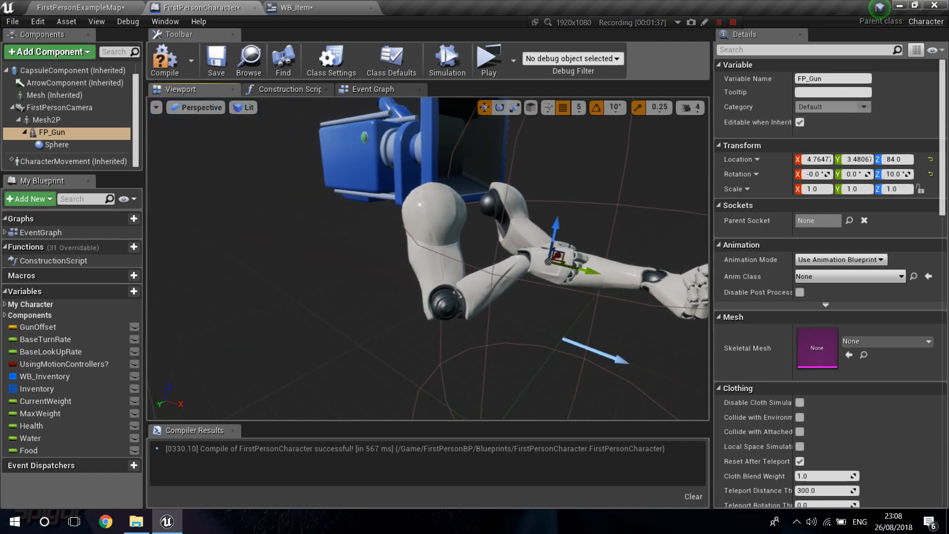
left_click(216, 61)
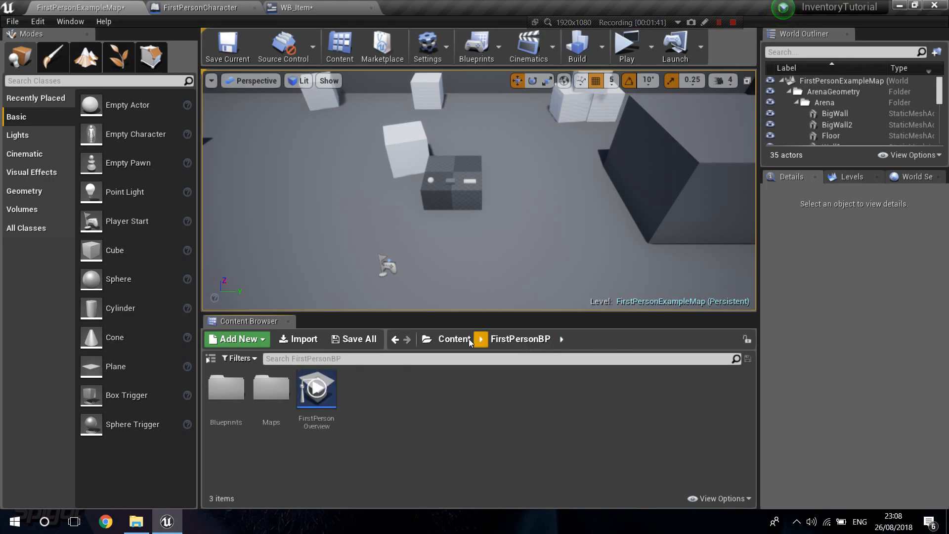
- Create a MasterItem child blueprint named Rifle in the Items folder
left_click(453, 338)
type("R")
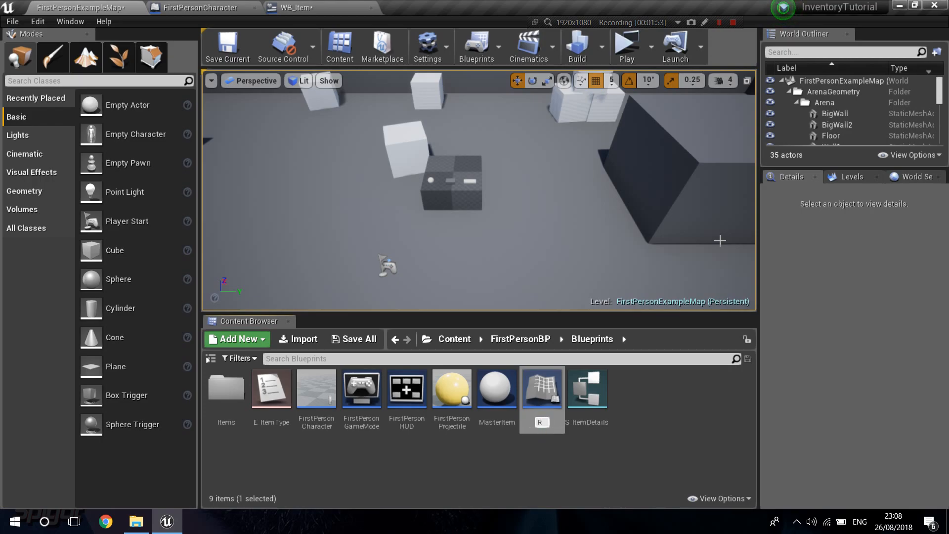
left_click(540, 388)
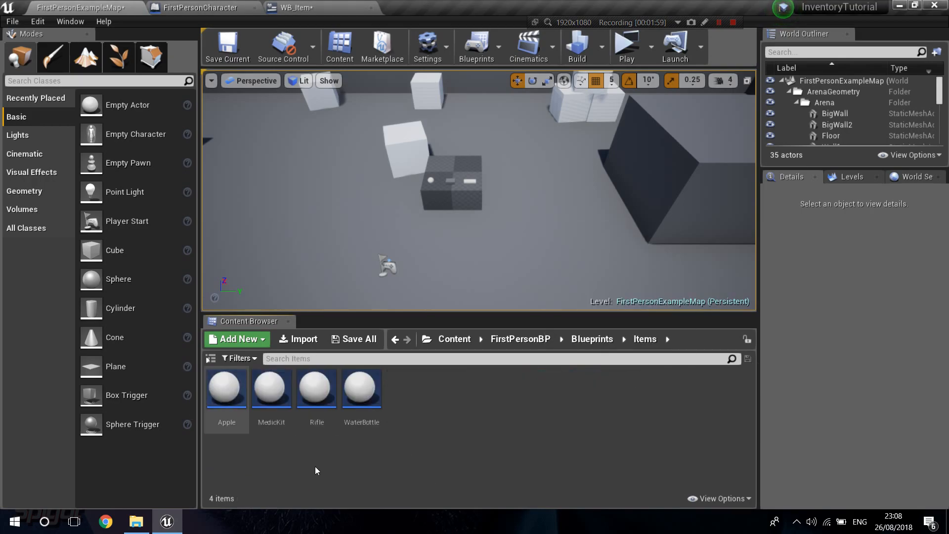
- Open the Rifle blueprint and select its inherited ItemMesh component
double_click(317, 387)
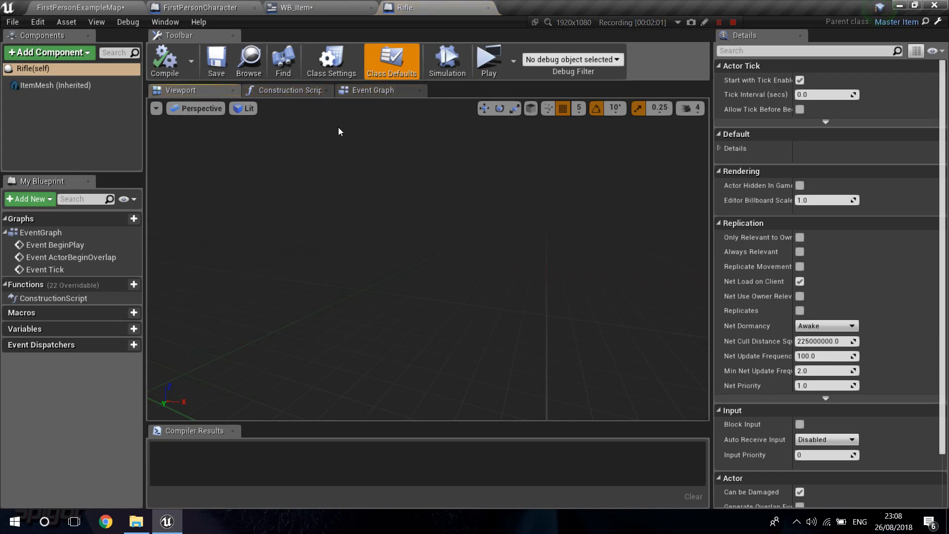
left_click(53, 85)
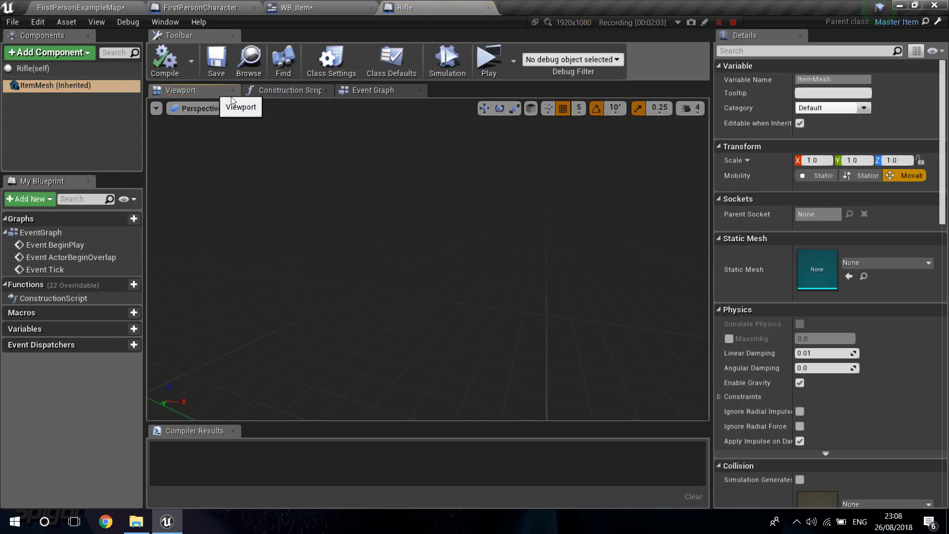
mouse_move(887, 262)
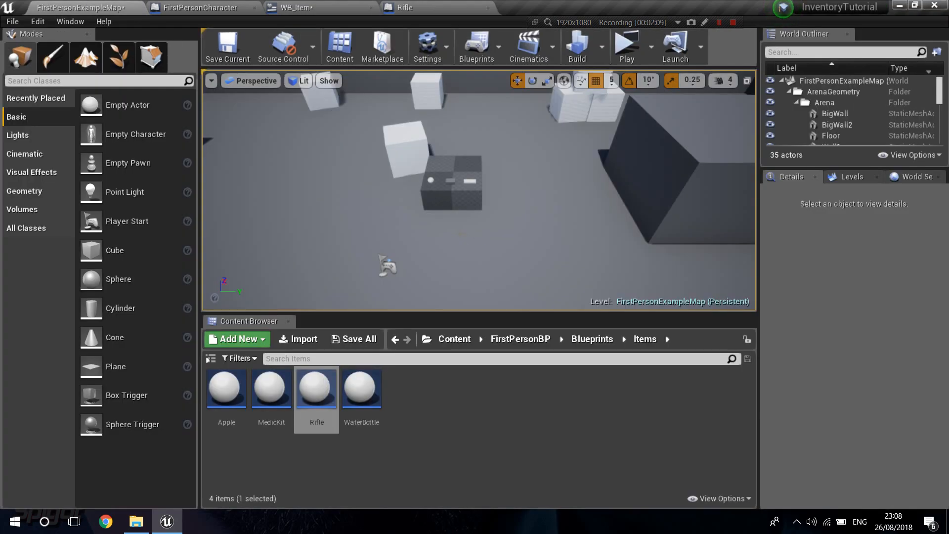
- Browse to Content > FirstPerson > FPWeapon and select the SK_FPGun skeletal mesh
left_click(202, 7)
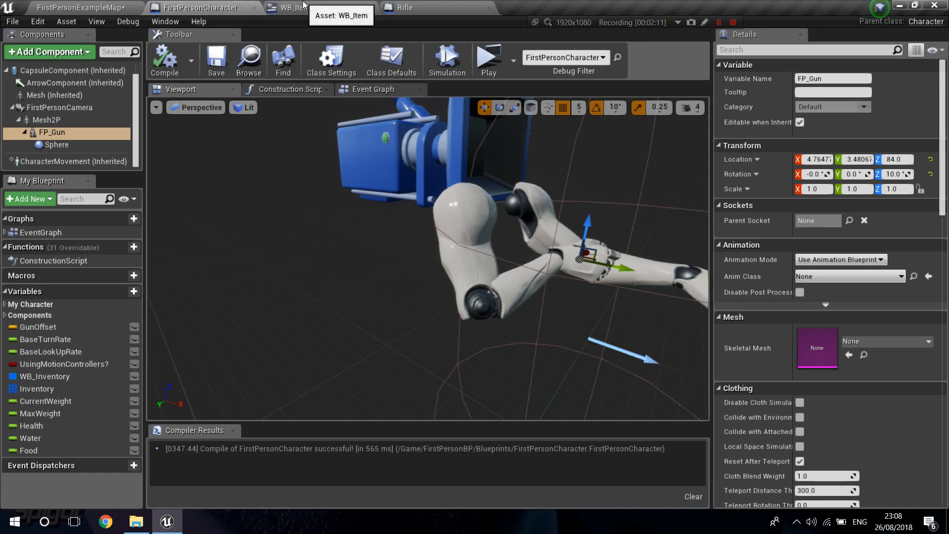
left_click(85, 7)
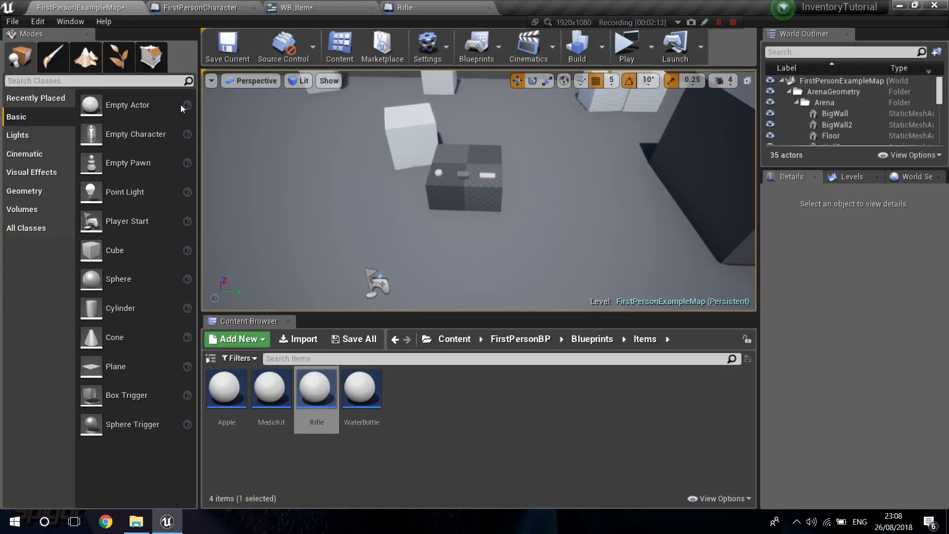
left_click(454, 338)
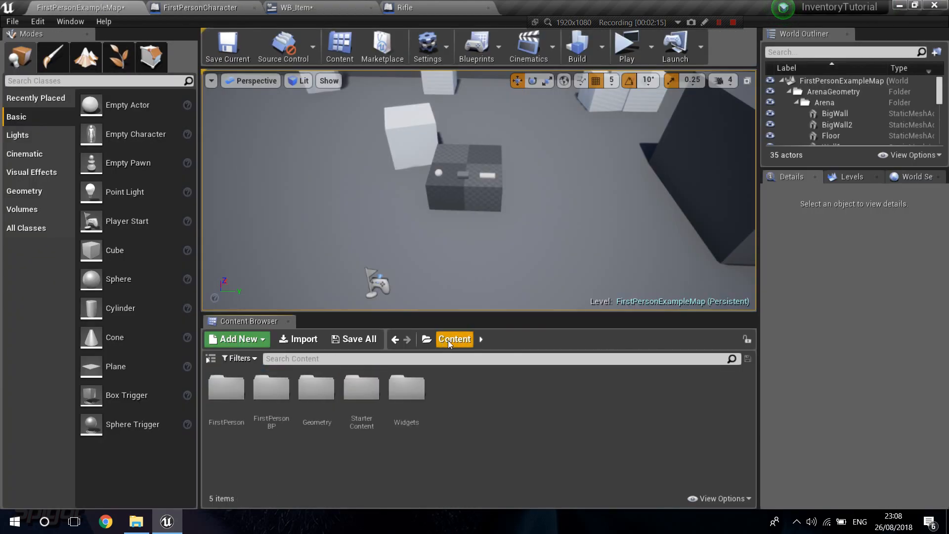
double_click(225, 388)
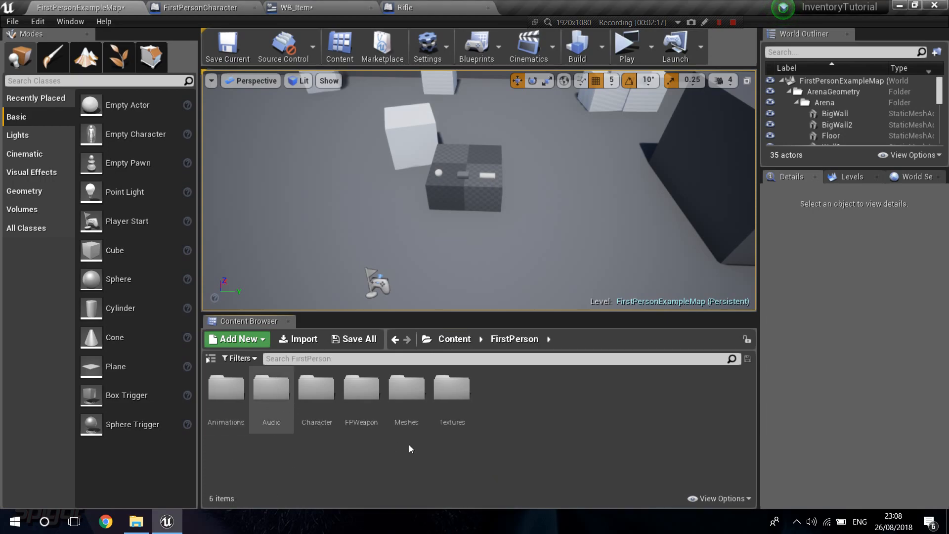
double_click(361, 387)
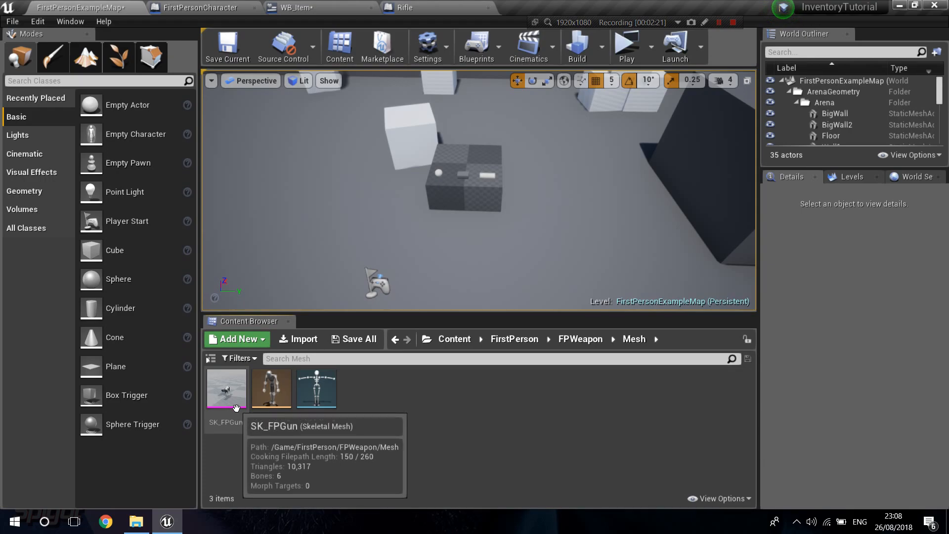
left_click(226, 390)
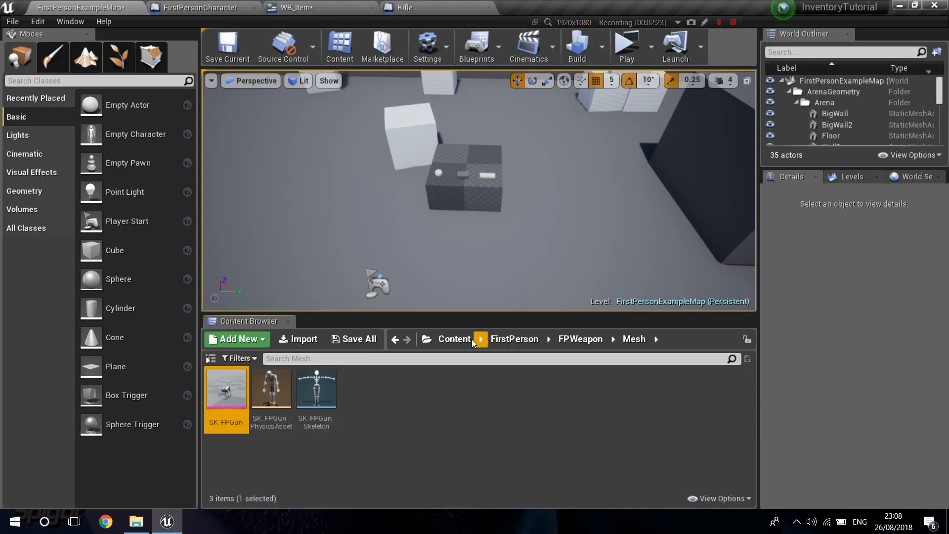
- Look in FirstPersonBP, then navigate back into the FirstPerson FPWeapon folder
left_click(454, 338)
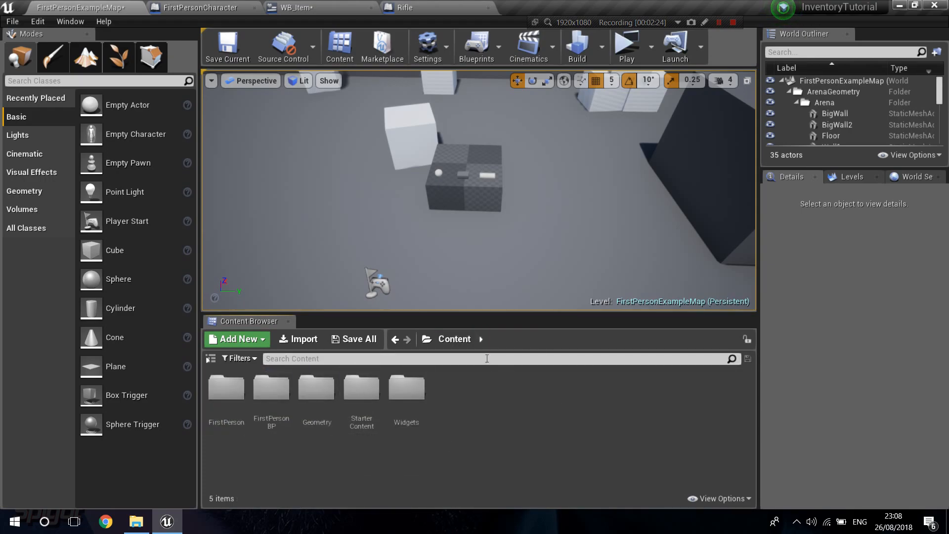
mouse_move(271, 387)
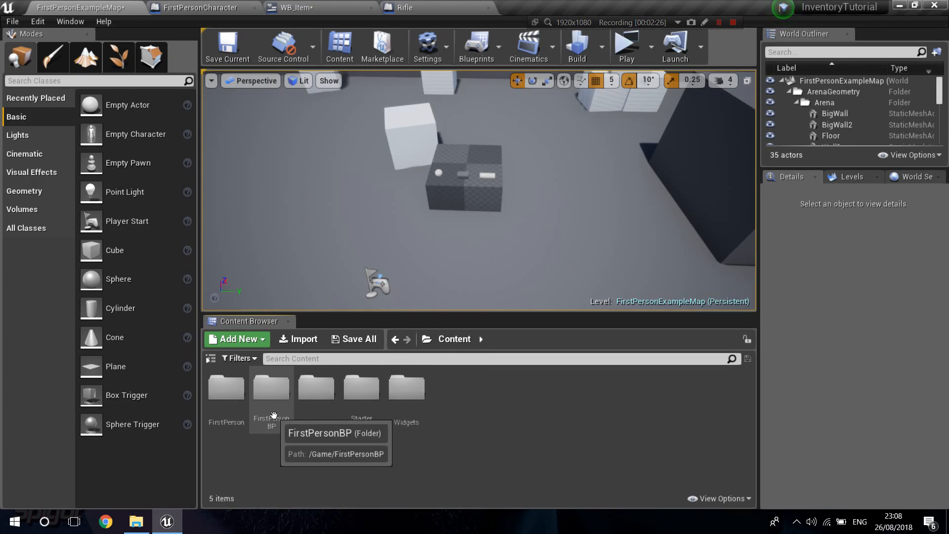
double_click(271, 387)
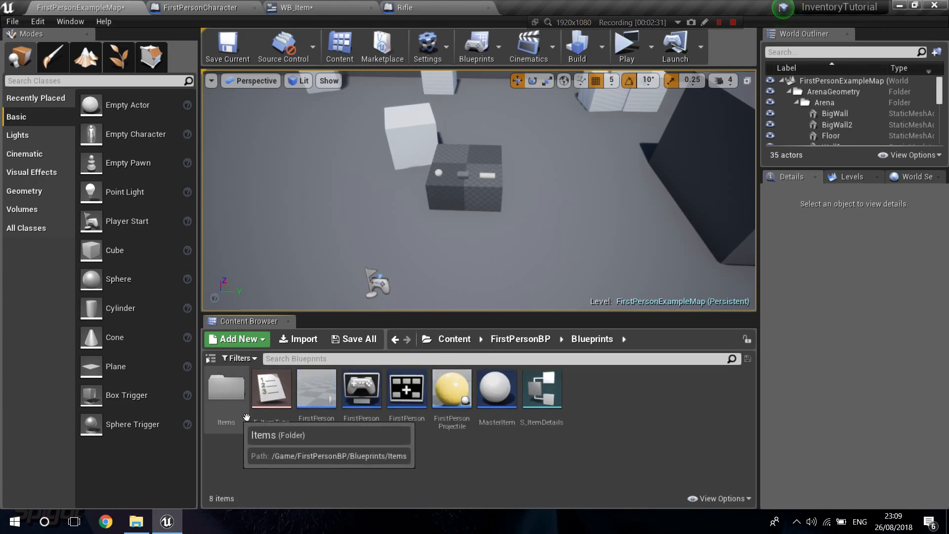
left_click(453, 338)
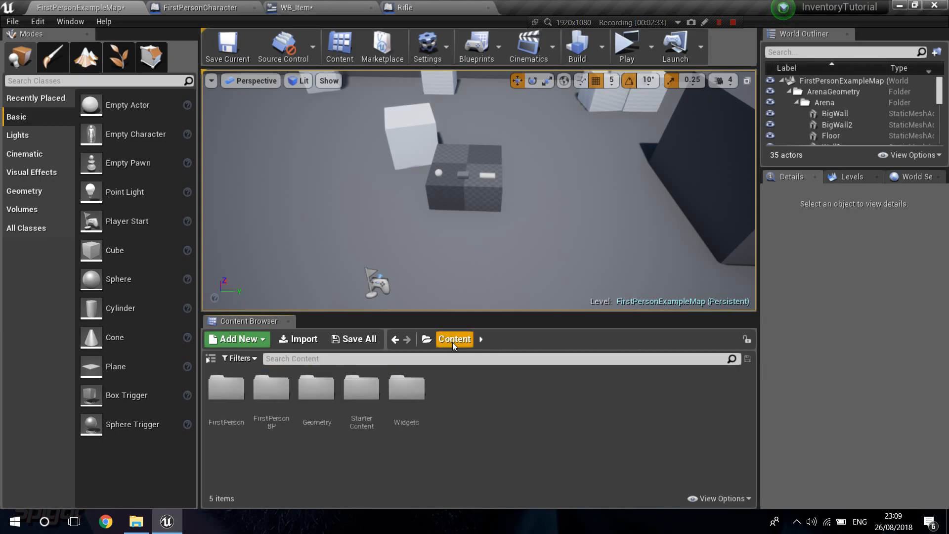
double_click(225, 388)
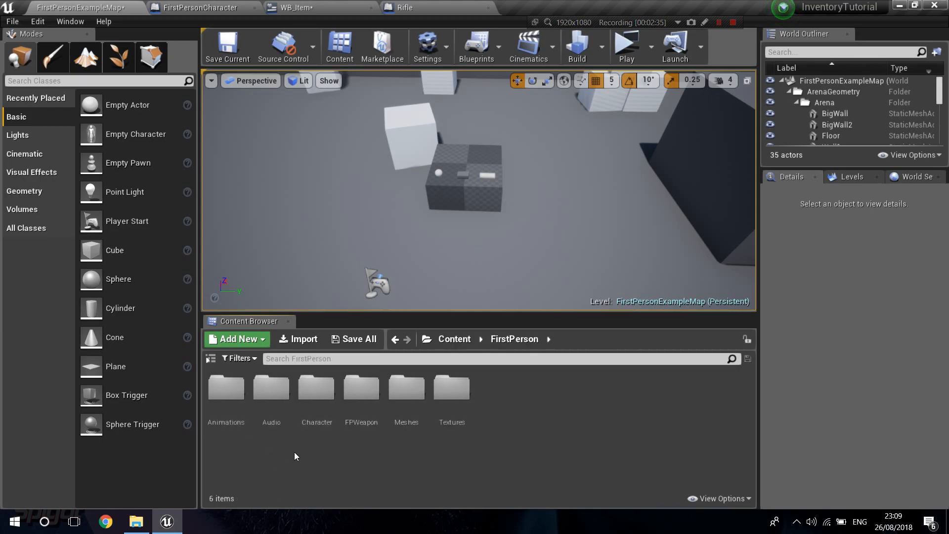
double_click(361, 386)
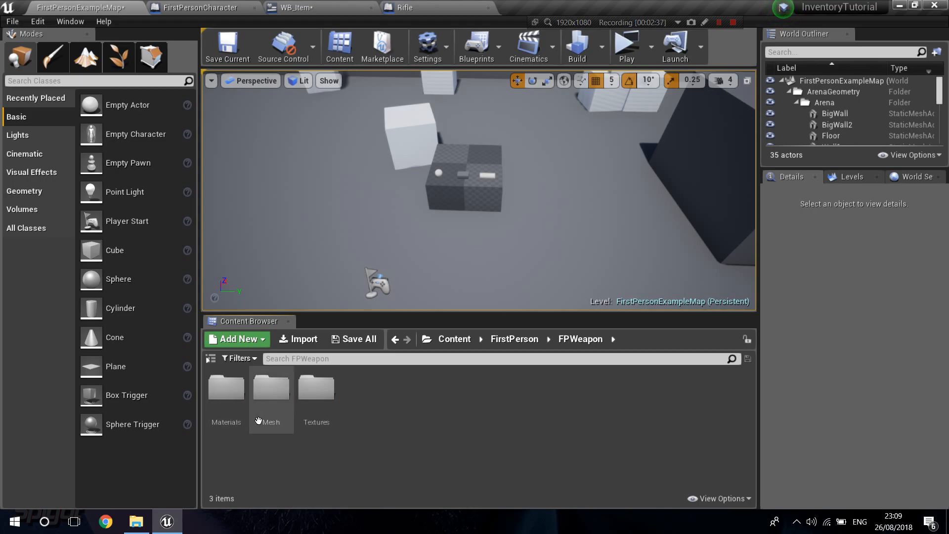
- Export SK_FPGun from the Mesh folder as an FBX file to the Desktop
double_click(270, 387)
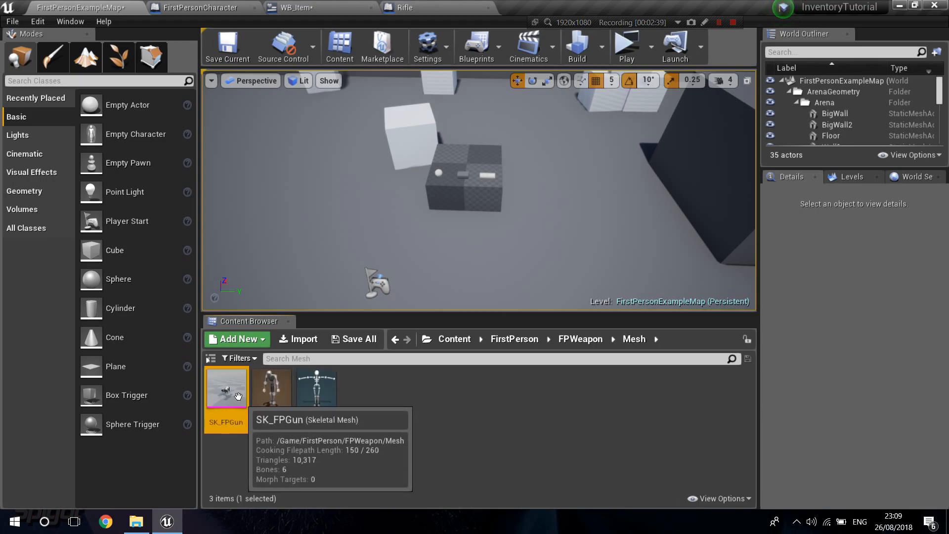
right_click(226, 388)
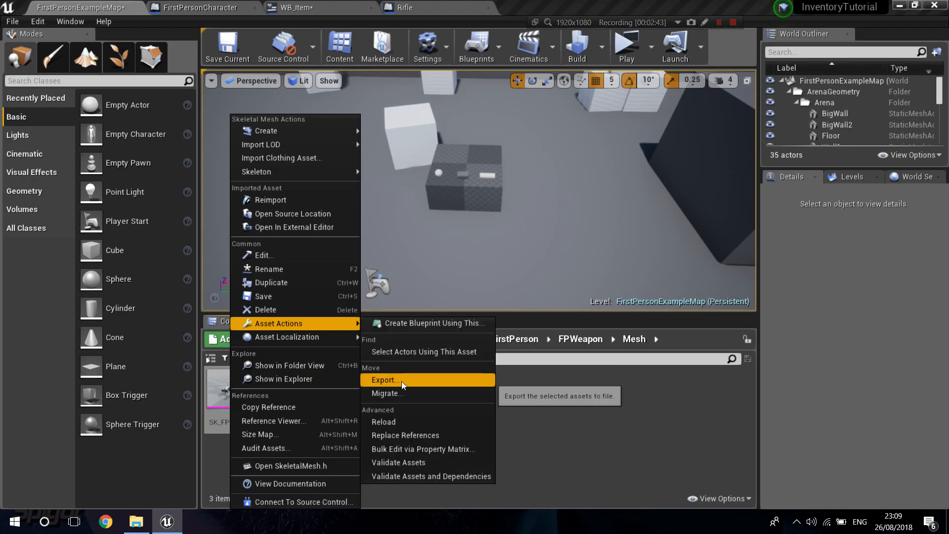
left_click(382, 379)
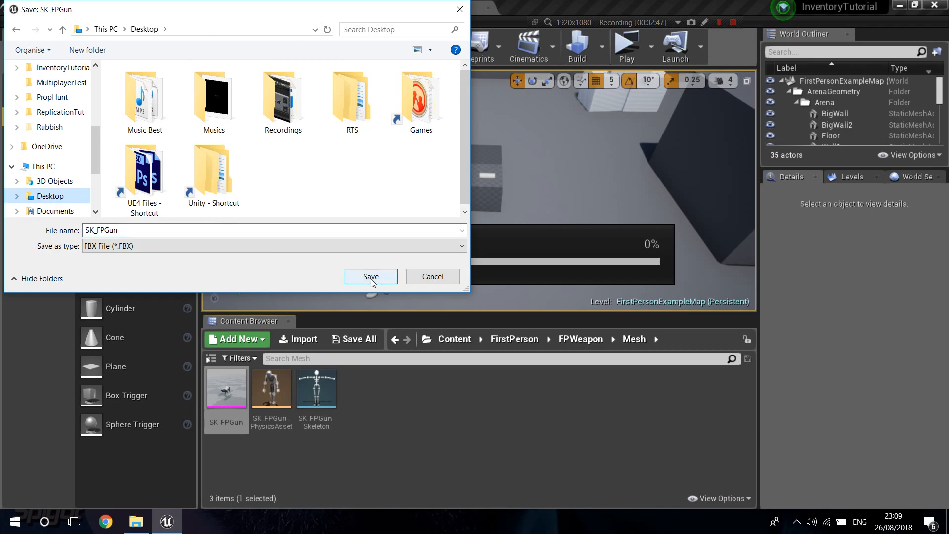
left_click(370, 276)
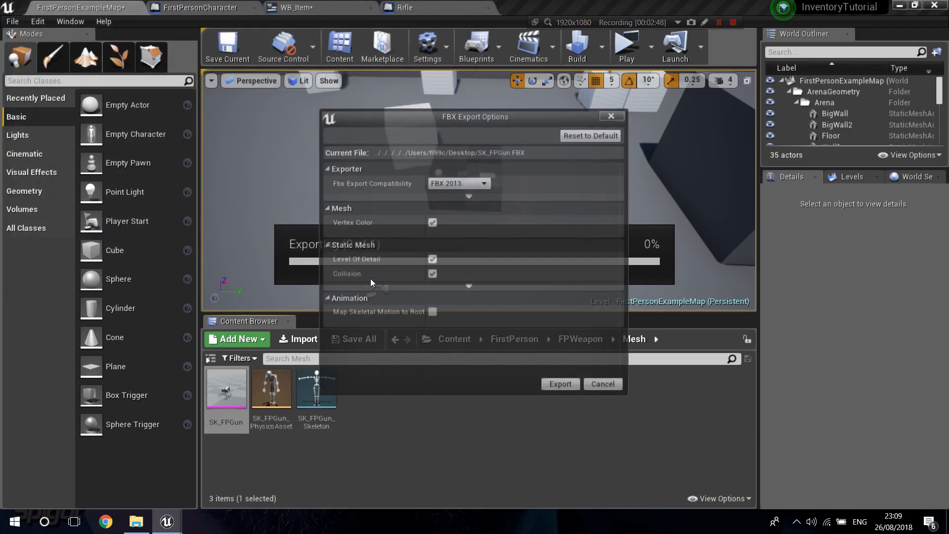
left_click(560, 383)
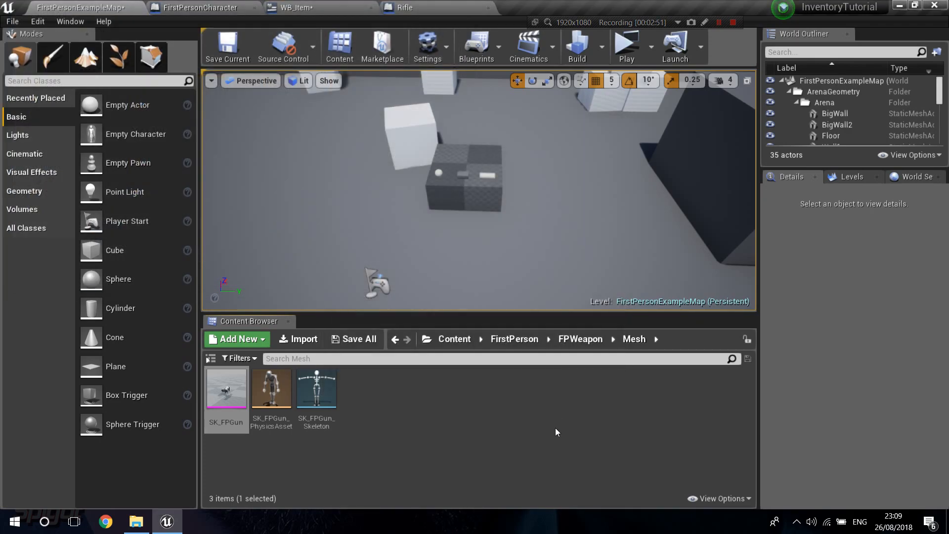
mouse_move(298, 338)
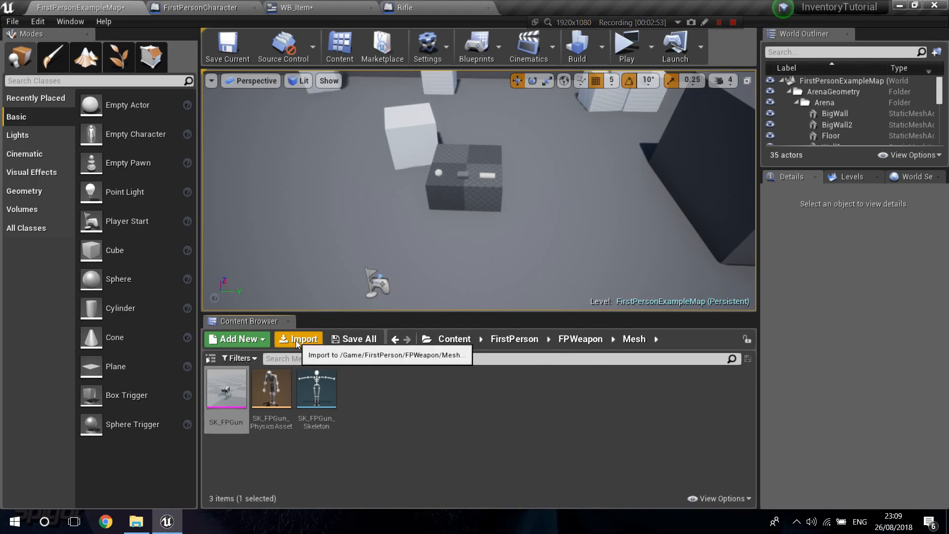
- Start an import into the Mesh folder and browse to the gun FBX on the Desktop
left_click(297, 338)
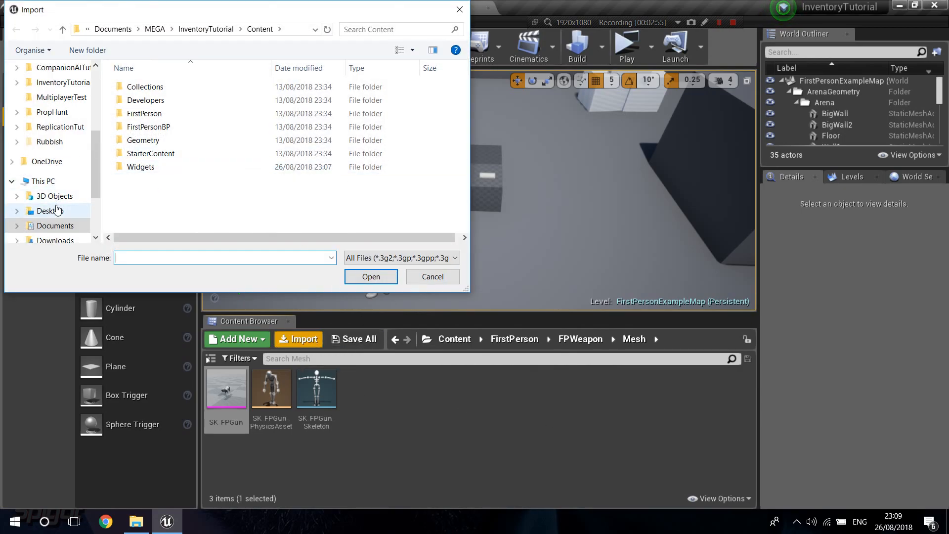
left_click(48, 210)
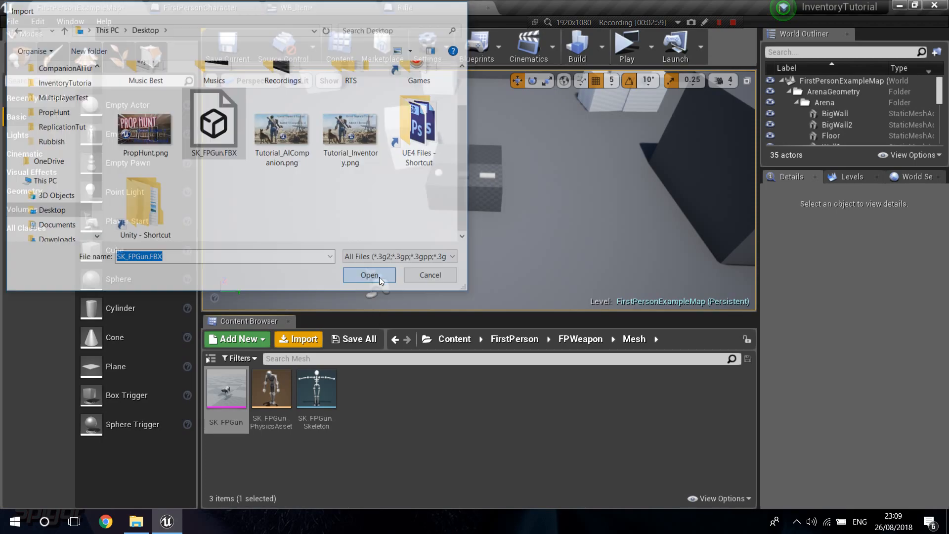
left_click(369, 274)
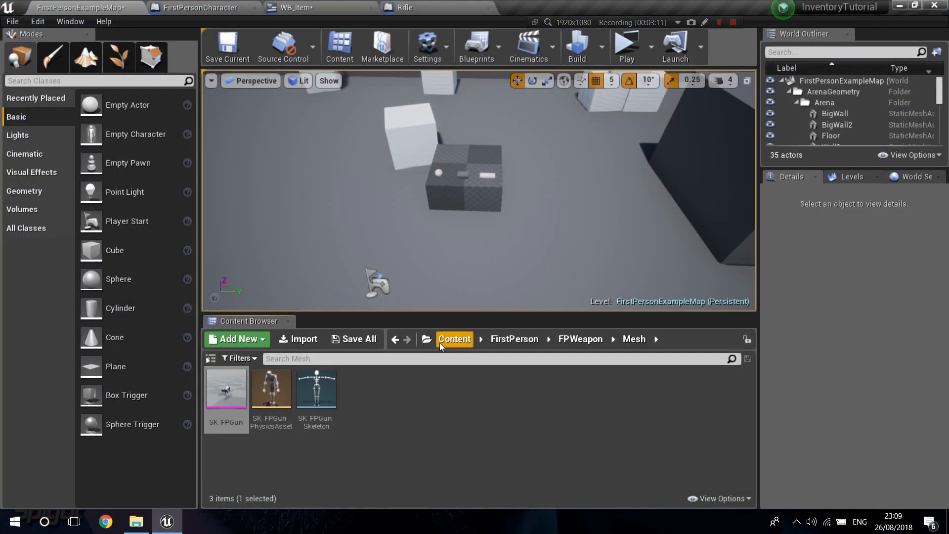
left_click(298, 338)
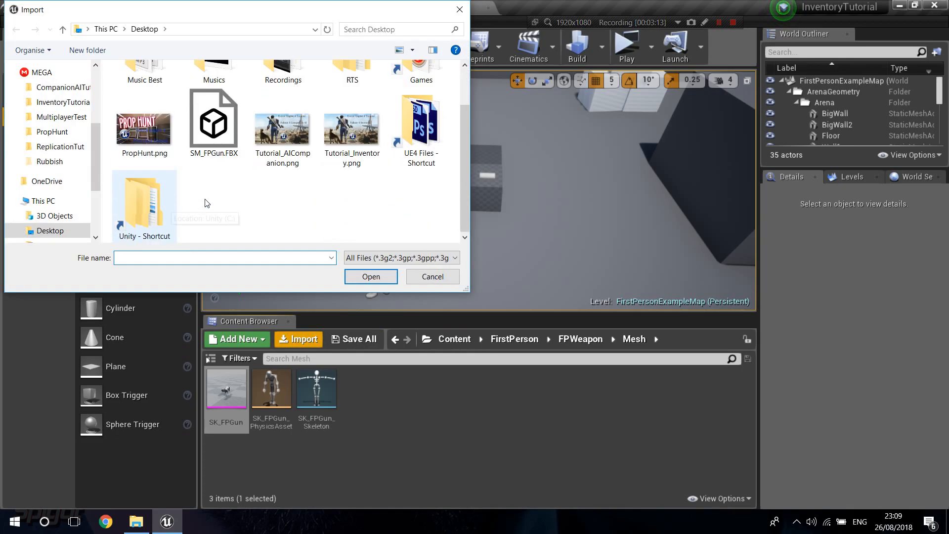
- Import SM_FPGun.FBX as a static mesh (Skeletal Mesh unchecked) and dismiss the warnings log
left_click(370, 276)
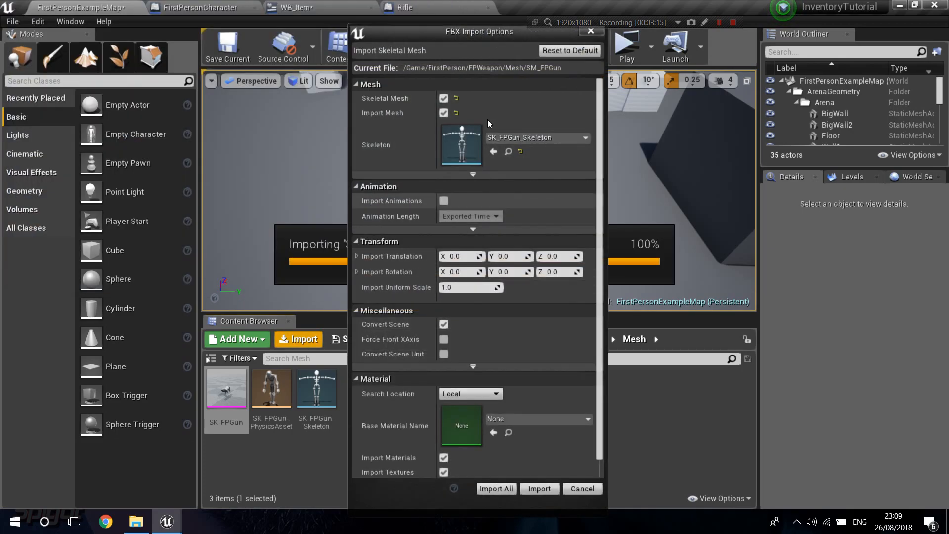
left_click(444, 98)
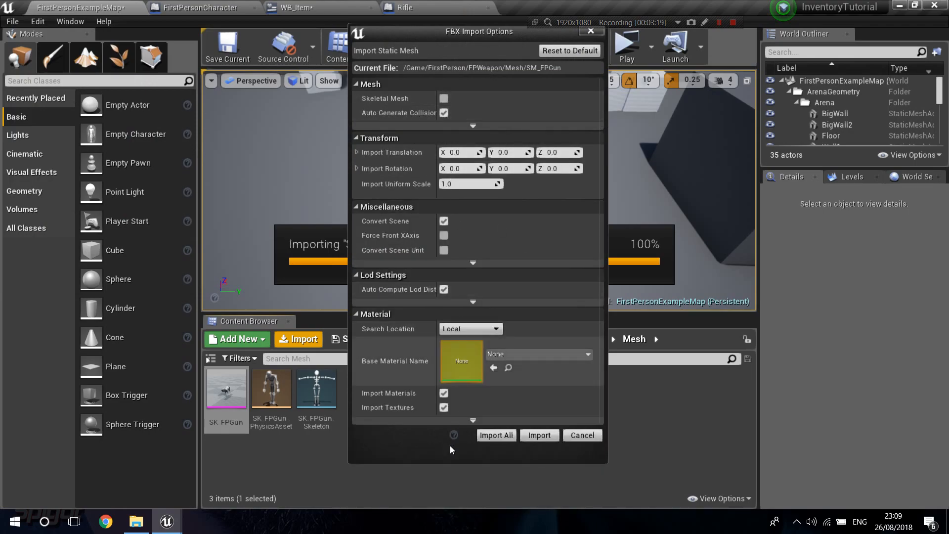
left_click(537, 435)
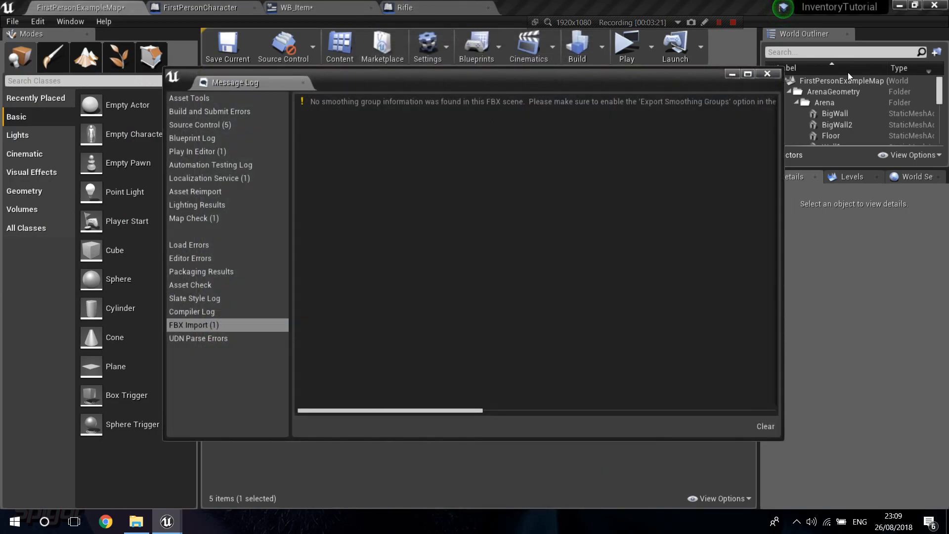
left_click(768, 74)
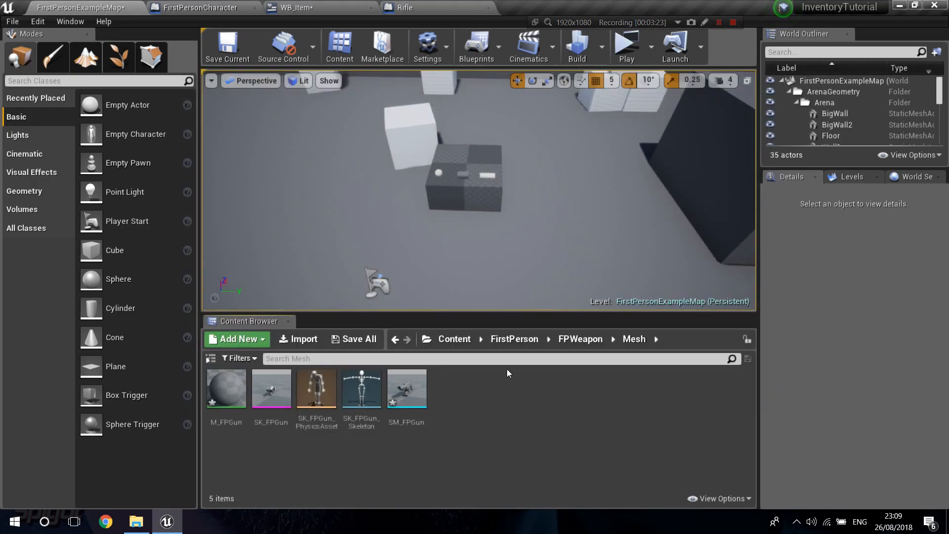
- Set the Rifle ItemMesh's Static Mesh to SM_FPGun with the M_FPGun material
left_click(406, 388)
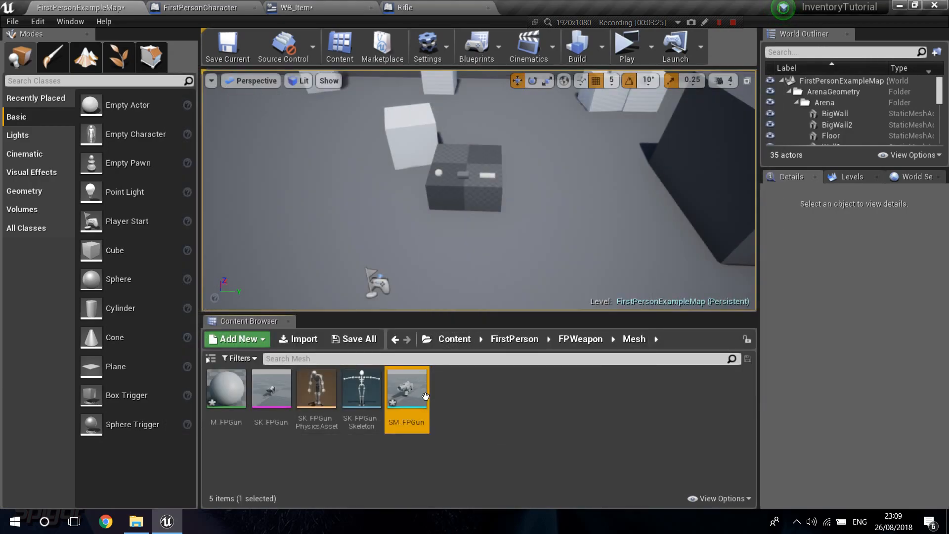
double_click(406, 387)
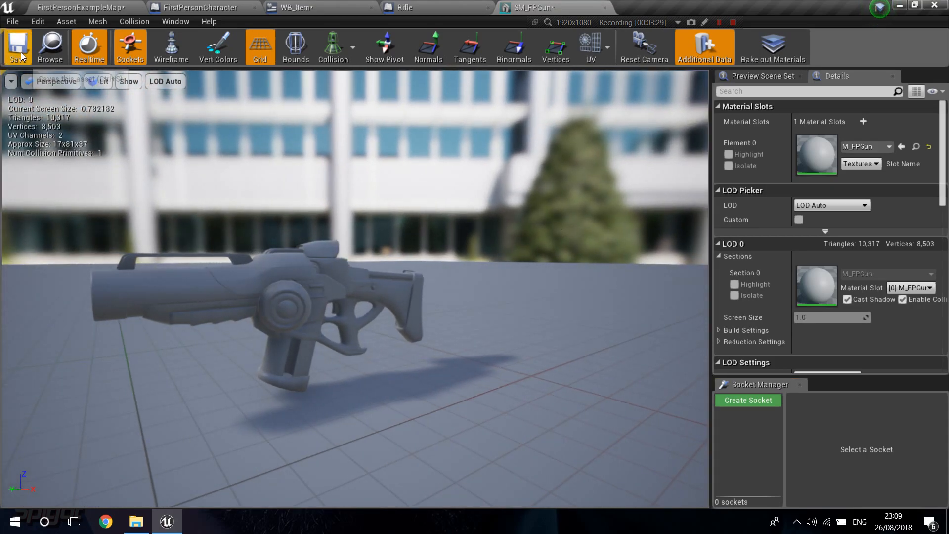
left_click(405, 7)
type("s")
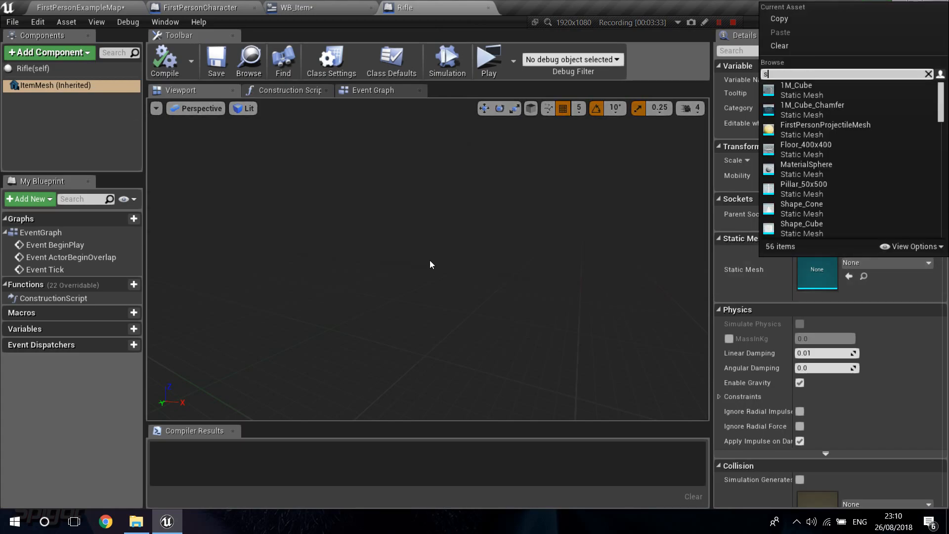
type("m_")
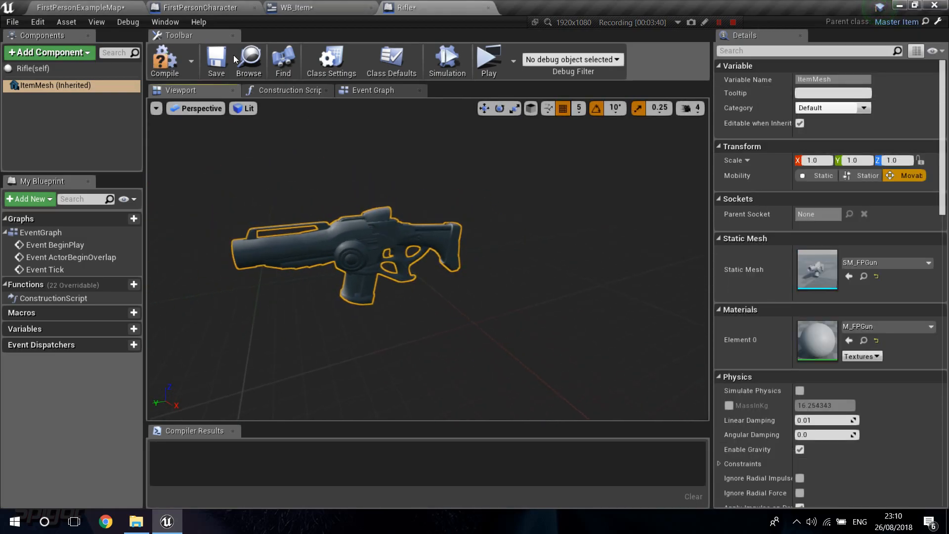
- Fill the item details with name Rifle, weight 2.0, Weapons type and Rifle class, compile and close
left_click(164, 60)
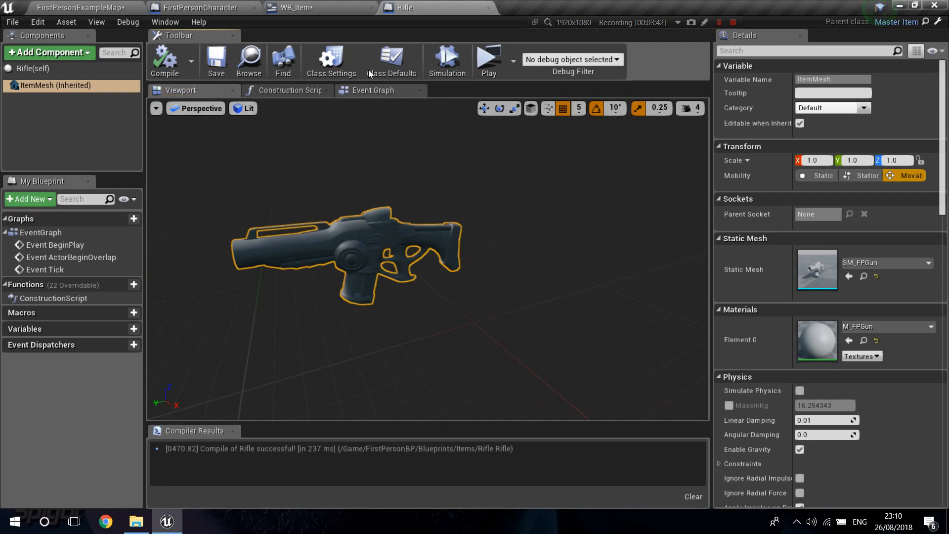
left_click(391, 60)
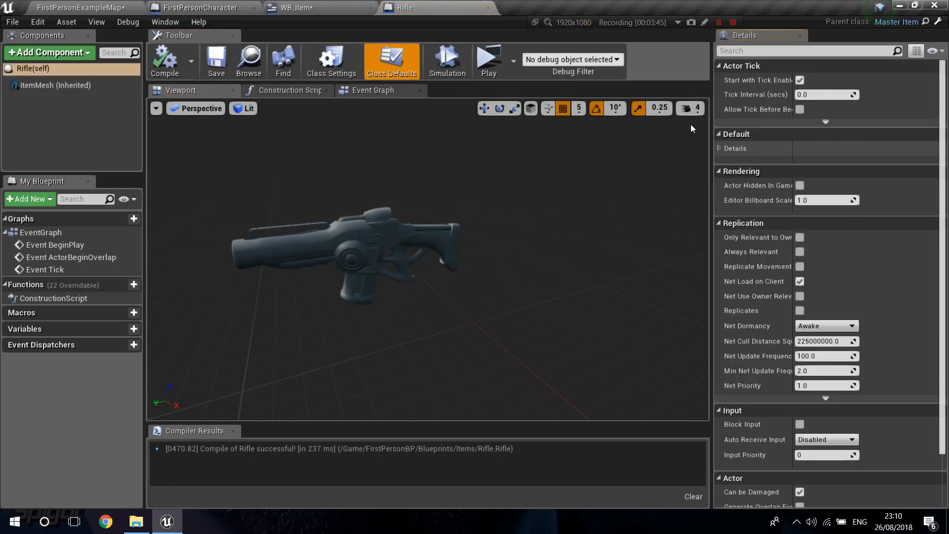
left_click(718, 148)
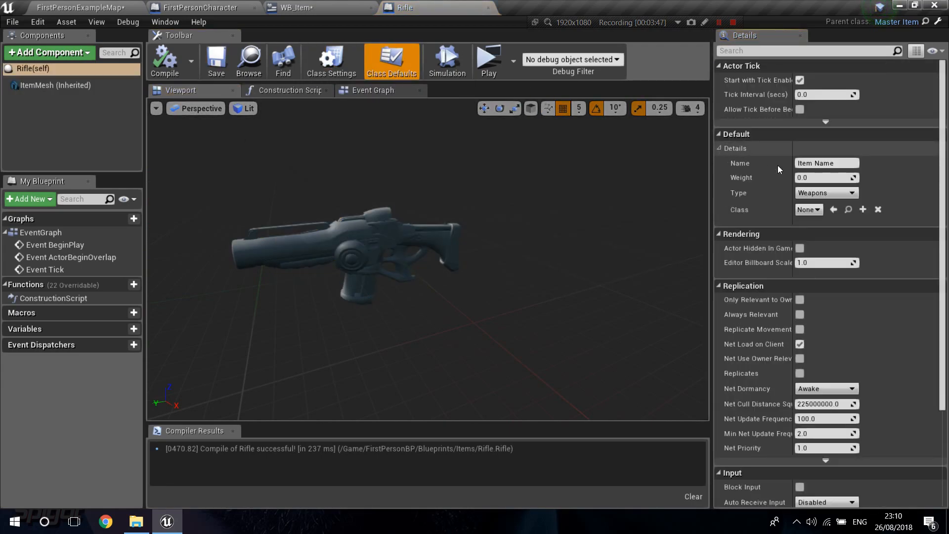
type("R")
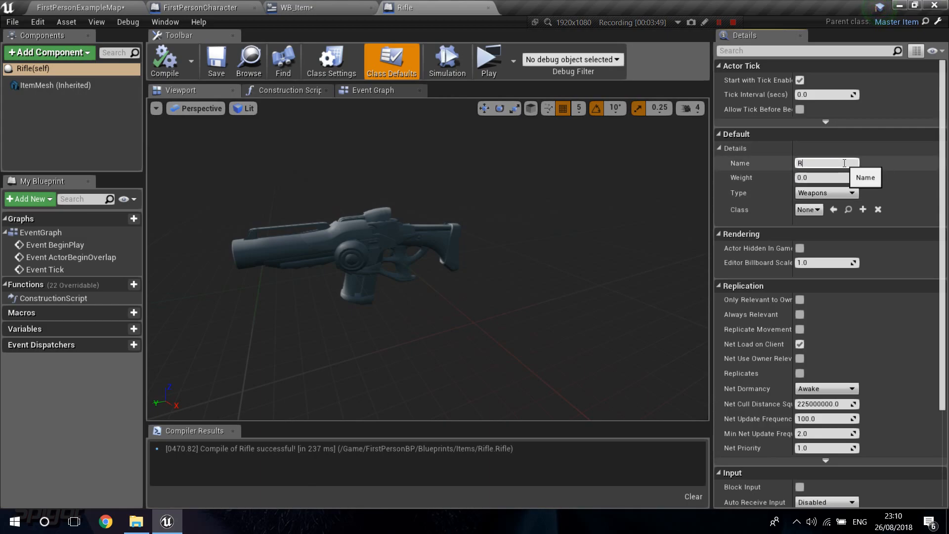
type("ifle")
left_click(827, 176)
type("2")
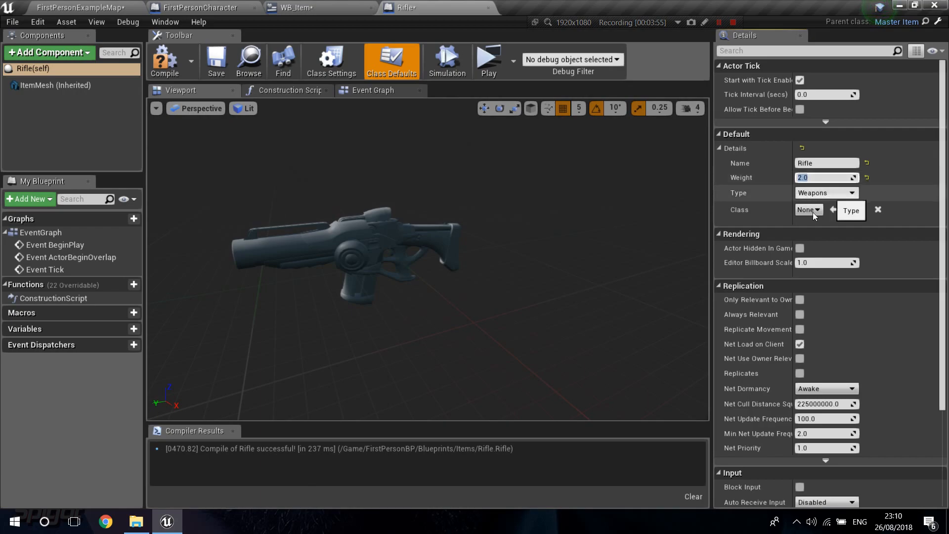
left_click(807, 209)
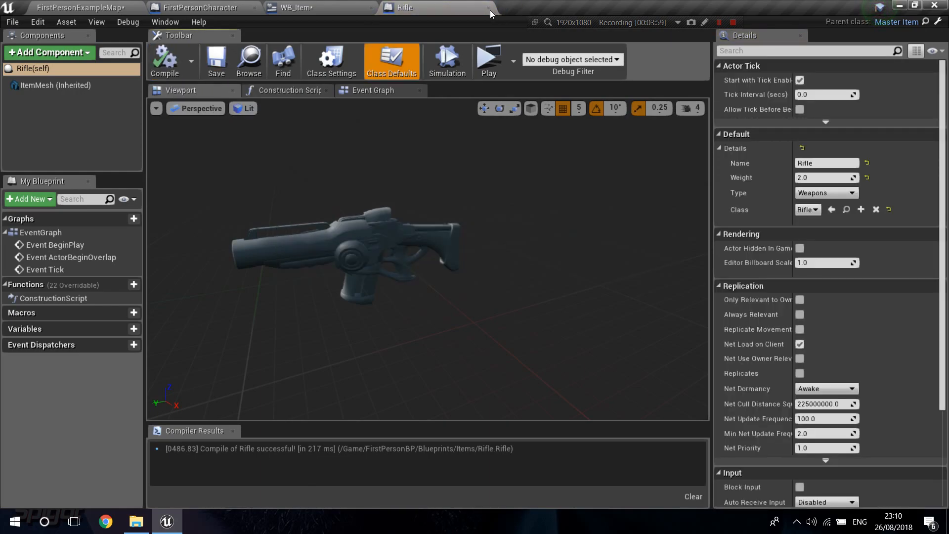
left_click(315, 7)
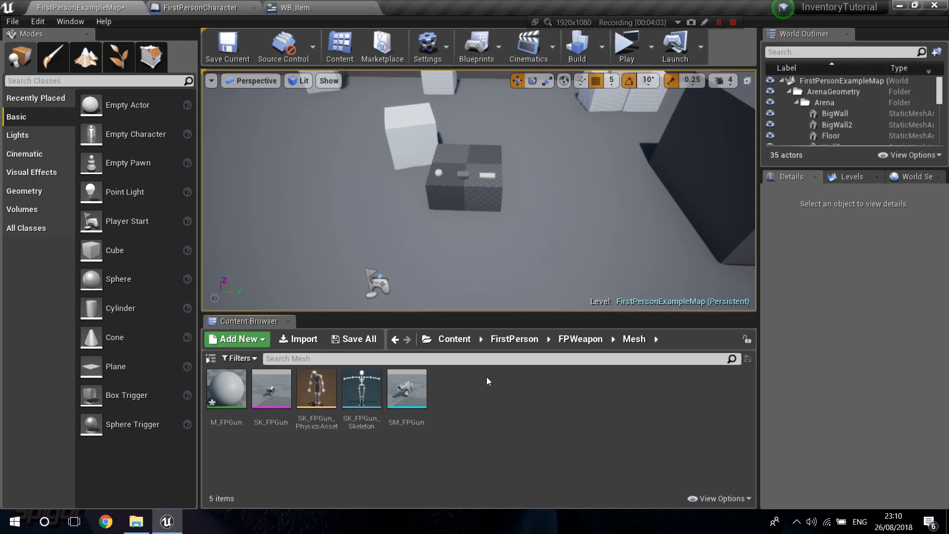
- Locate the Rifle blueprint in the FirstPersonBP Blueprints/Items folder
left_click(454, 339)
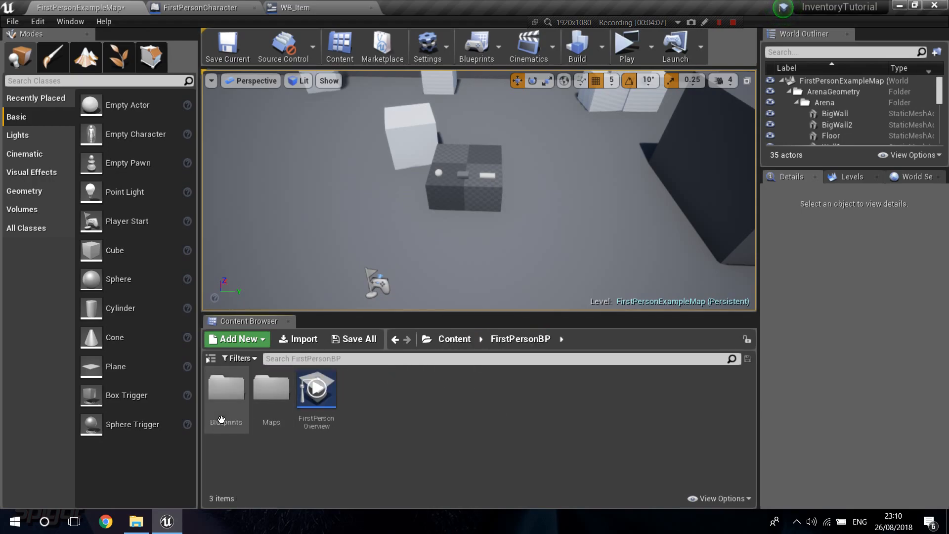
double_click(225, 387)
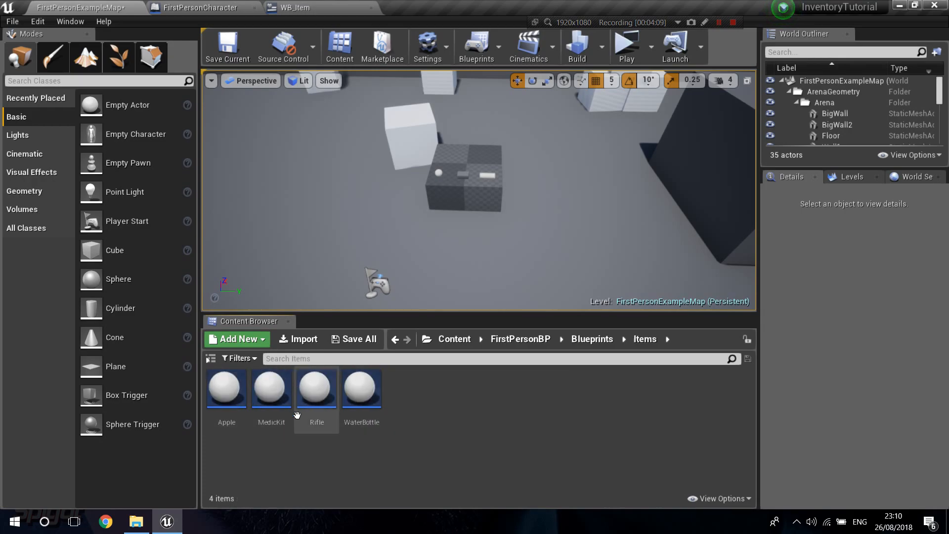
left_click(316, 388)
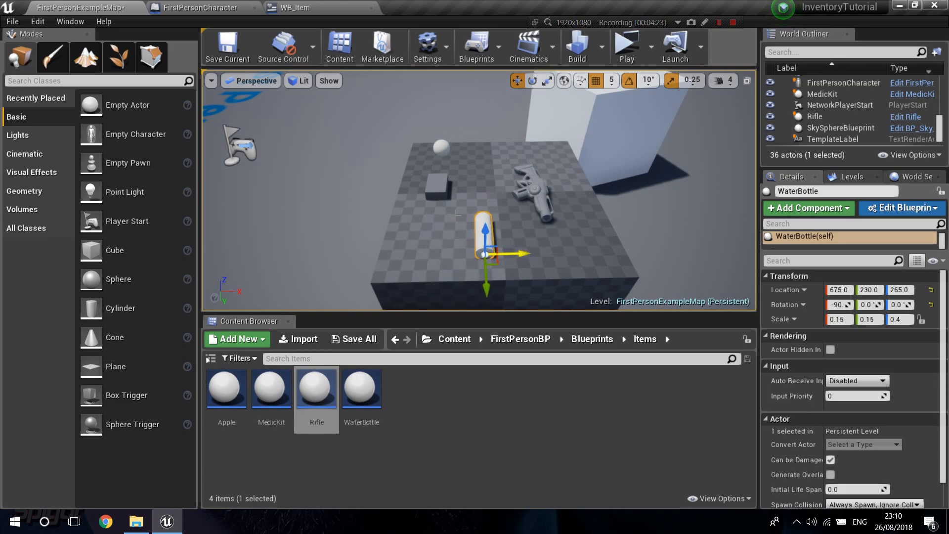
- Drop the Rifle into the level and slide it along the platform beside the MedicKit and WaterBottle
left_click(822, 94)
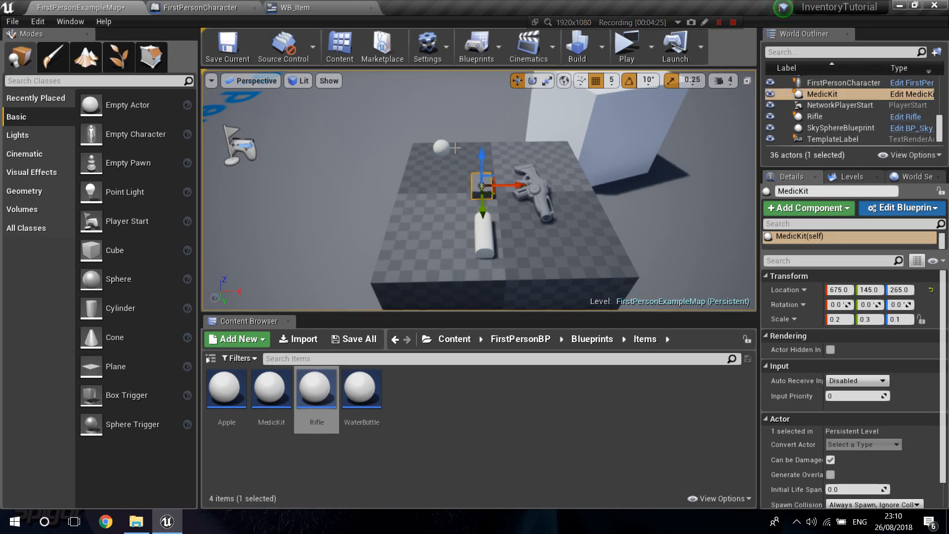
left_click(532, 187)
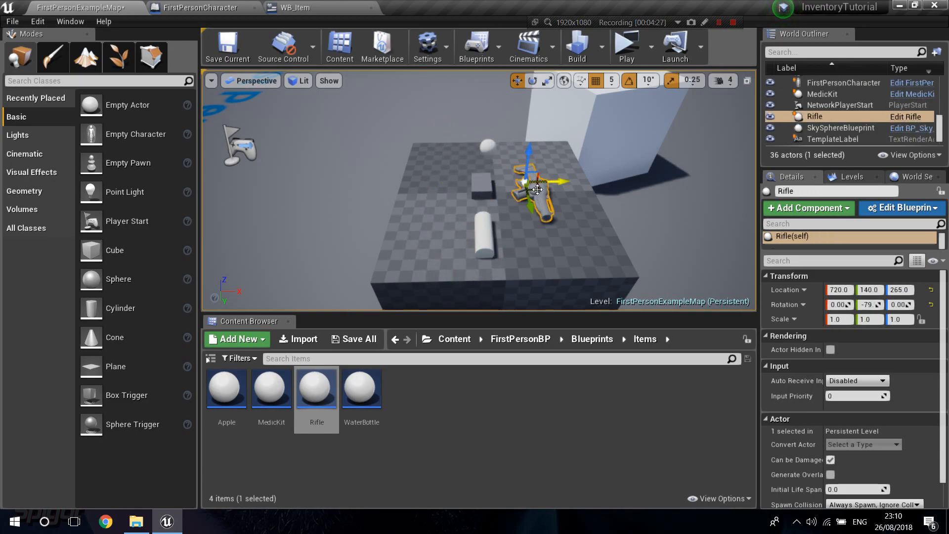
left_click_drag(536, 190, 397, 193)
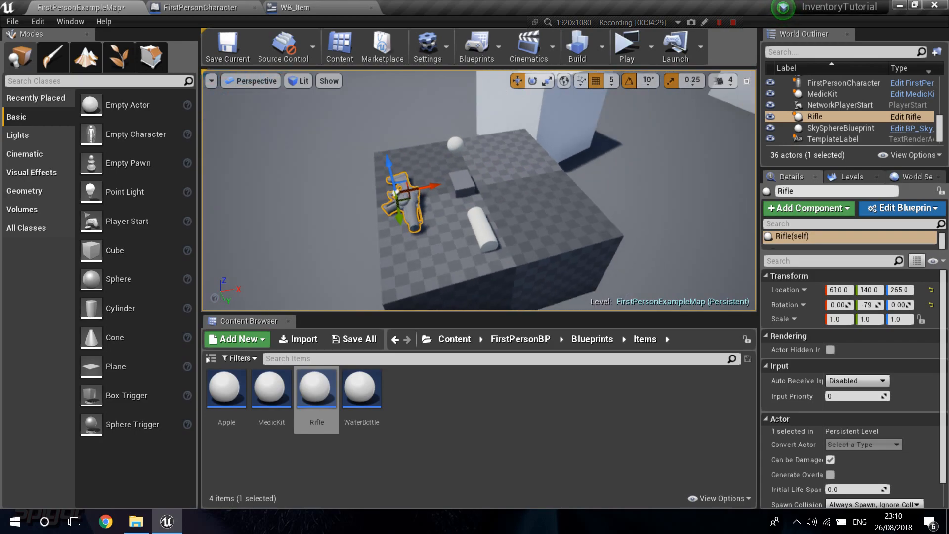
left_click(625, 47)
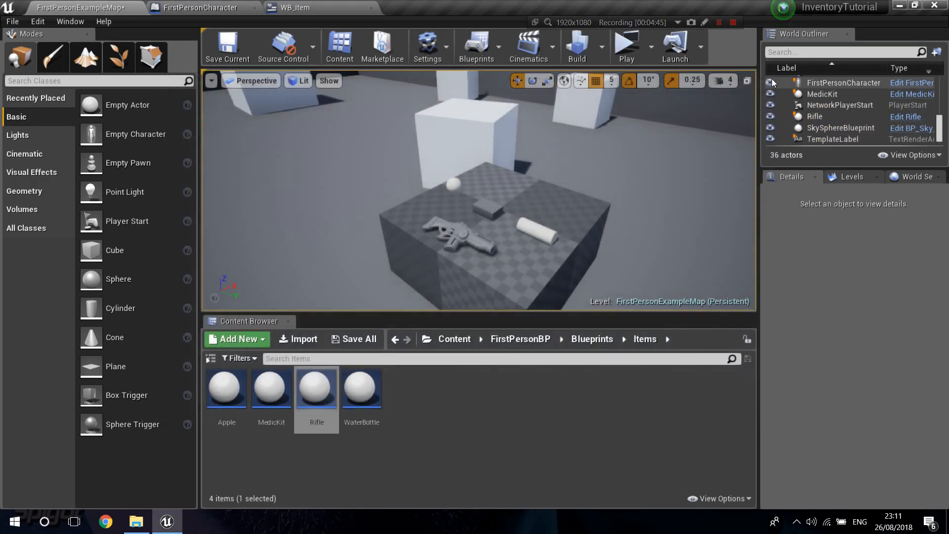
left_click(227, 46)
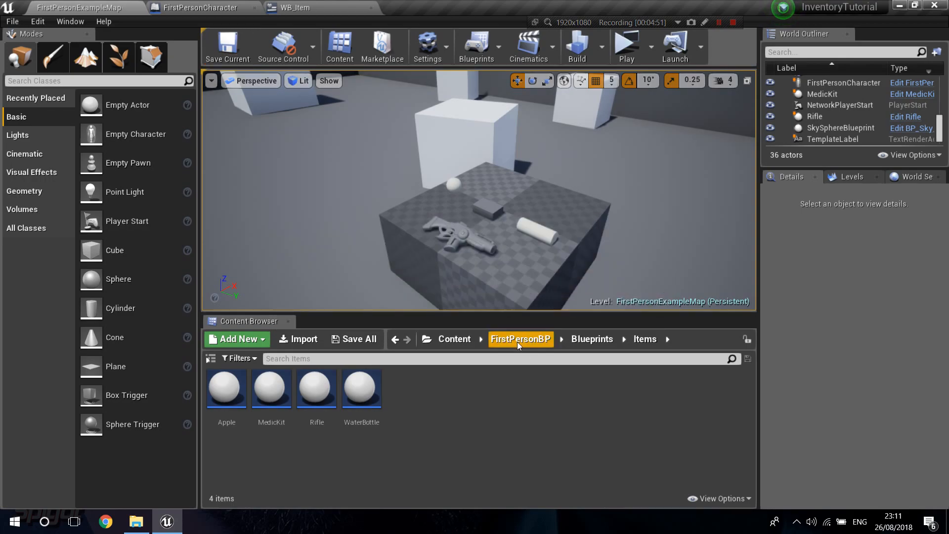
- Bring up SK_Mannequin_Arms in the skeleton editor and close the separate mesh editor
left_click(519, 338)
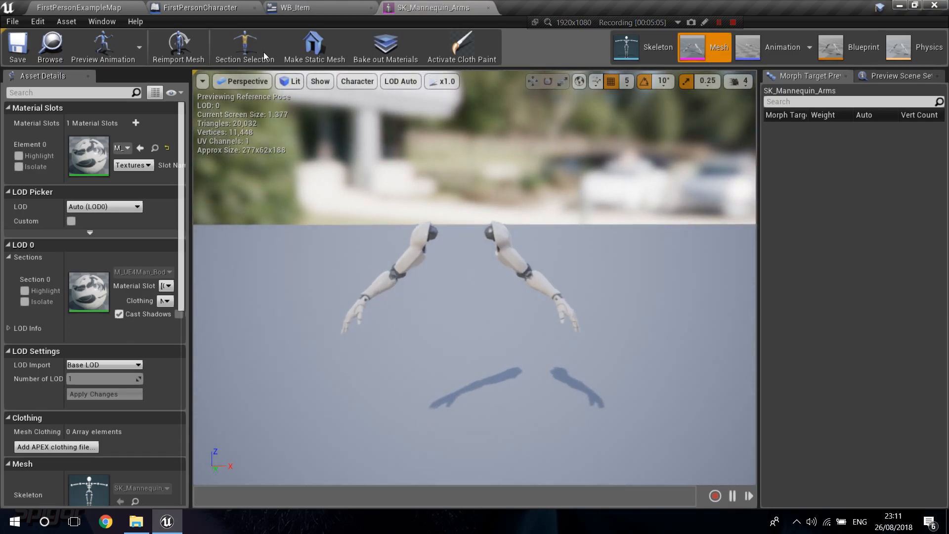
left_click(642, 48)
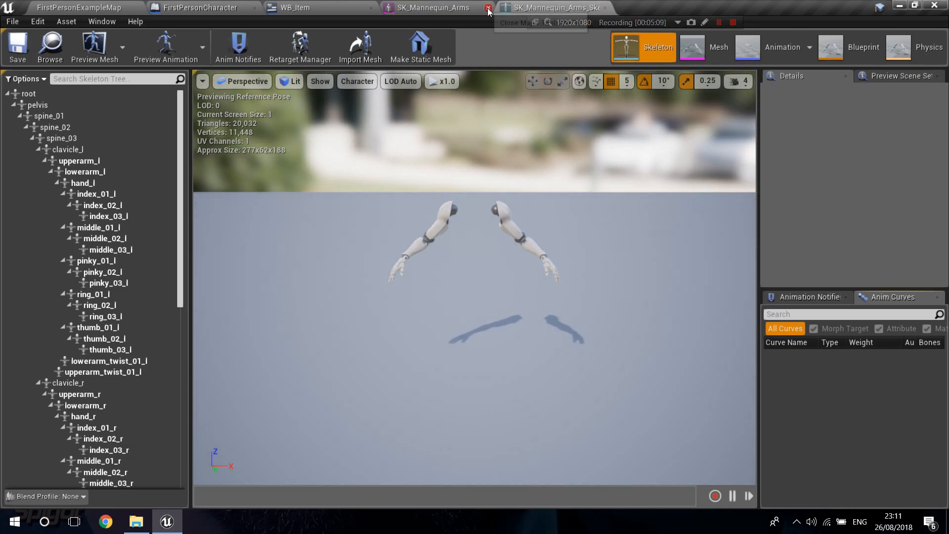
left_click(489, 11)
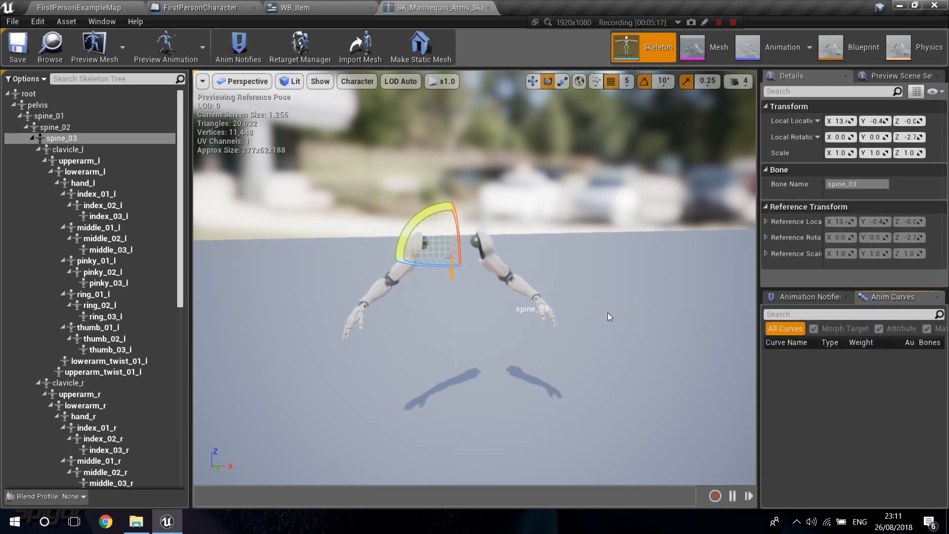
mouse_move(168, 46)
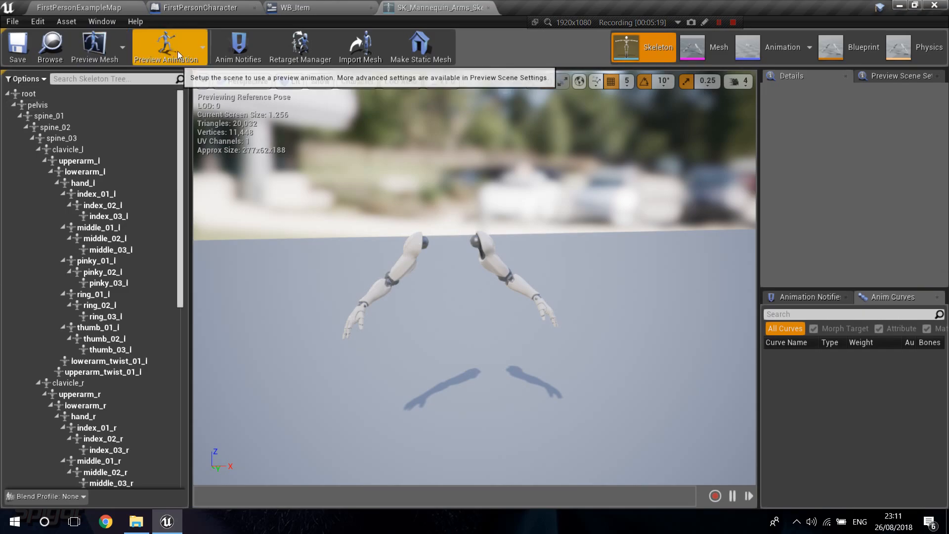
- Preview the arms with FirstPerson_Idle and add a RifleSocket on the hand_r bone
left_click(168, 47)
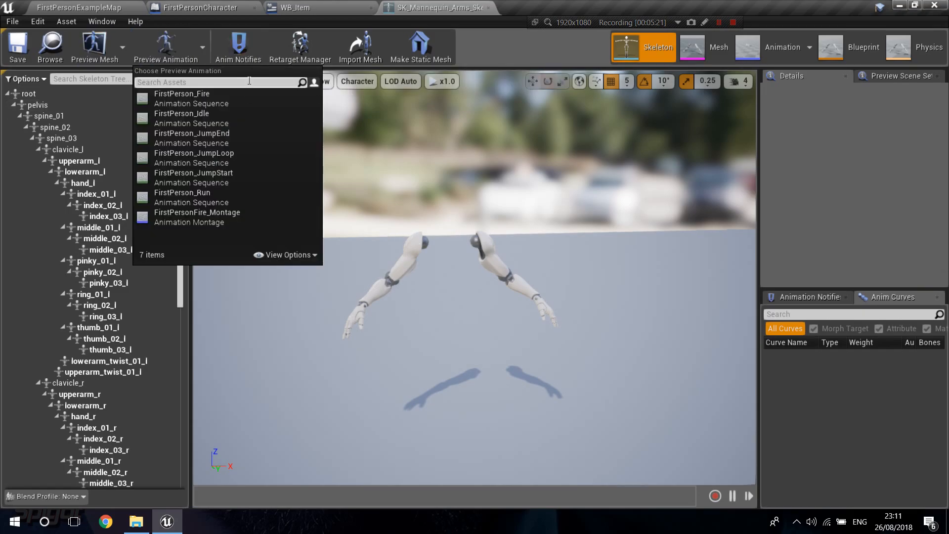
left_click(182, 113)
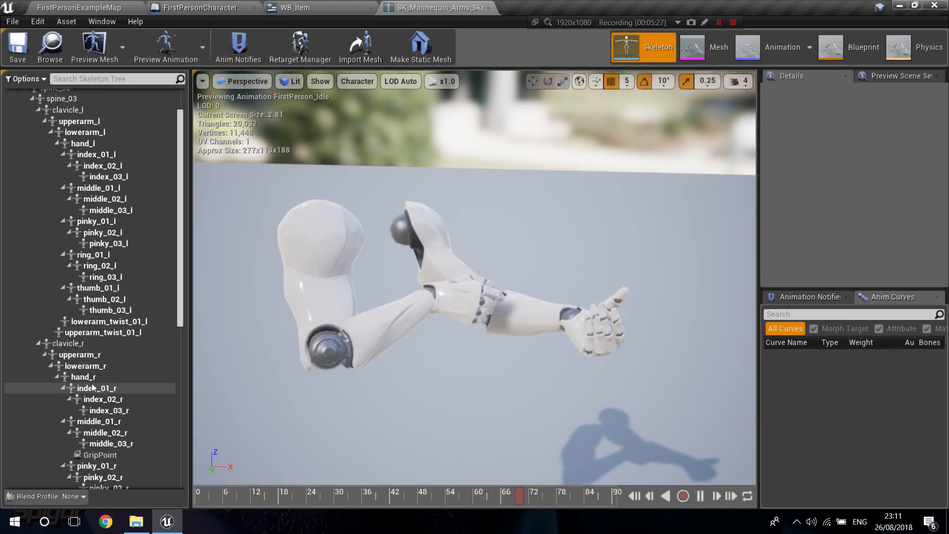
right_click(82, 375)
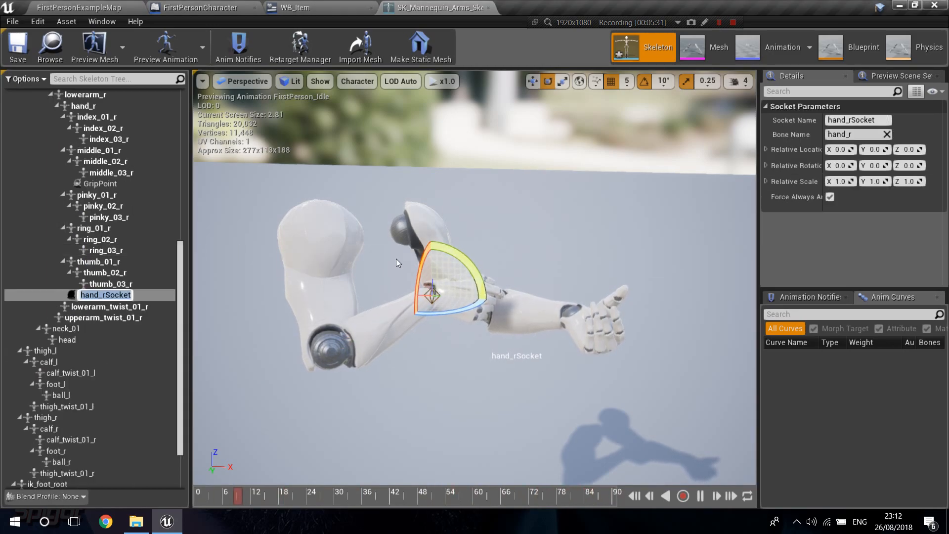
type("Rifle")
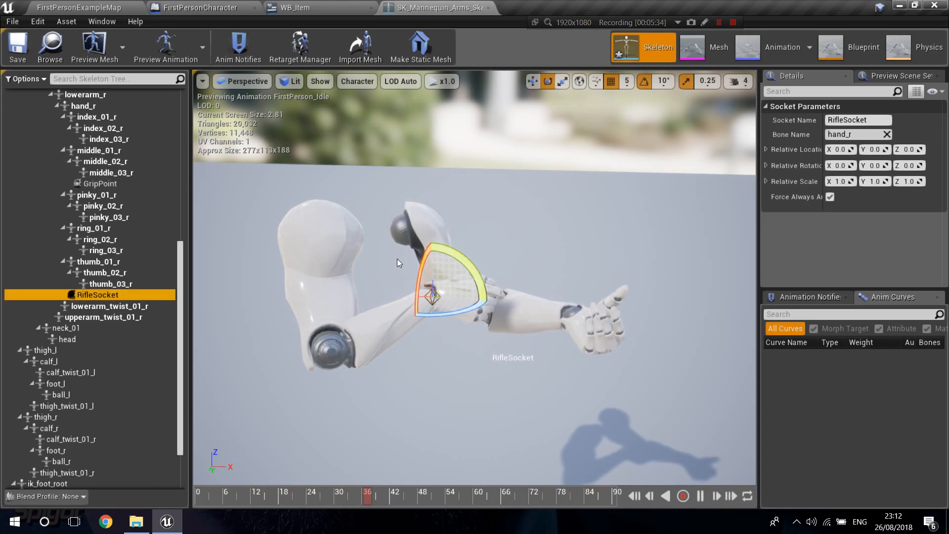
mouse_move(96, 295)
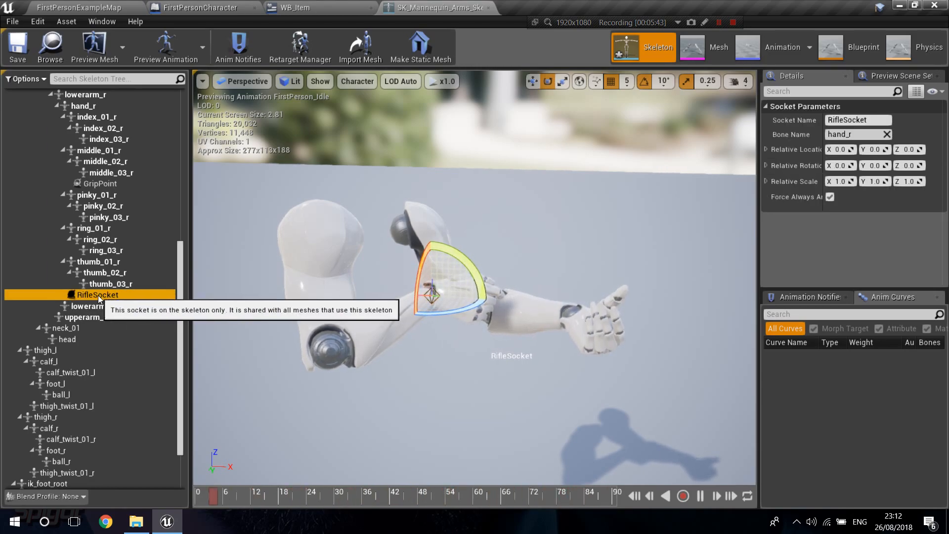
- Attach SM_FPGun as RifleSocket's preview mesh and start rotating the socket to fit the hand
right_click(97, 295)
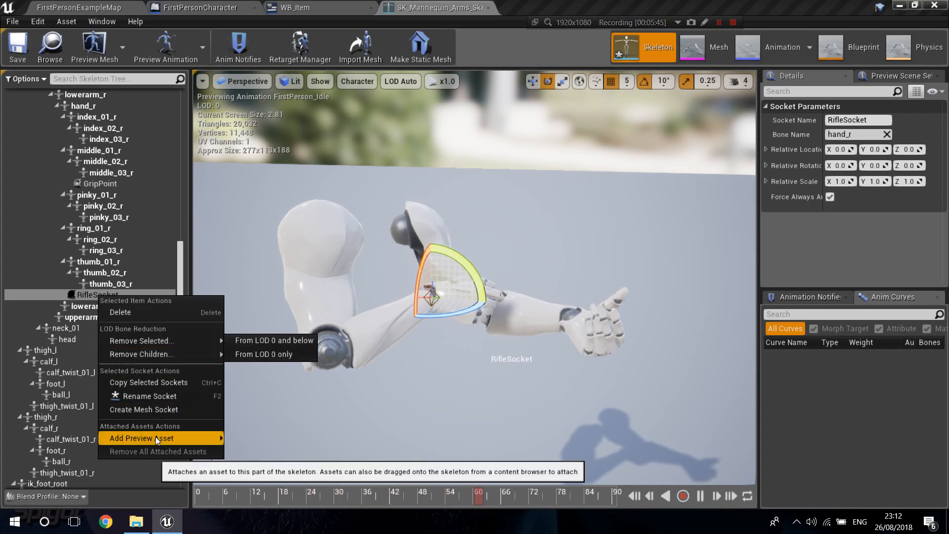
left_click(141, 437)
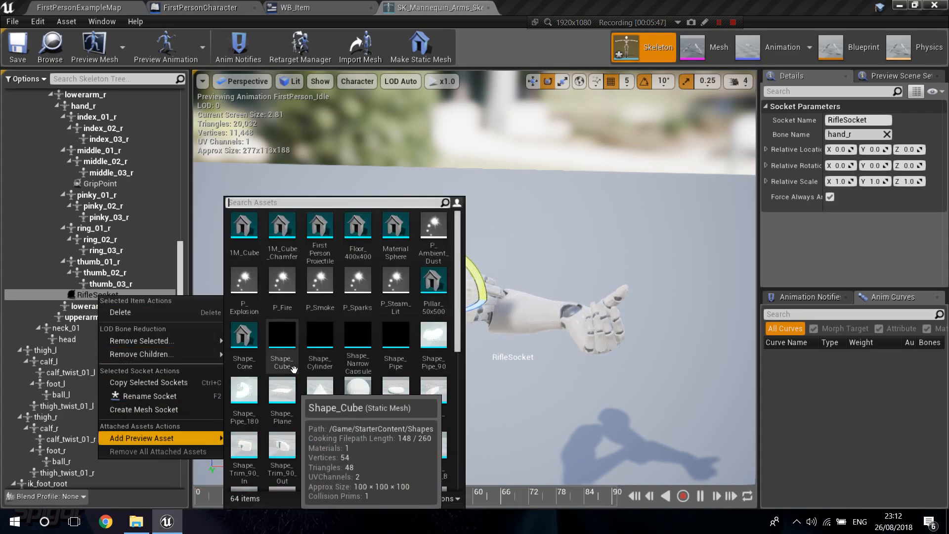
type("s")
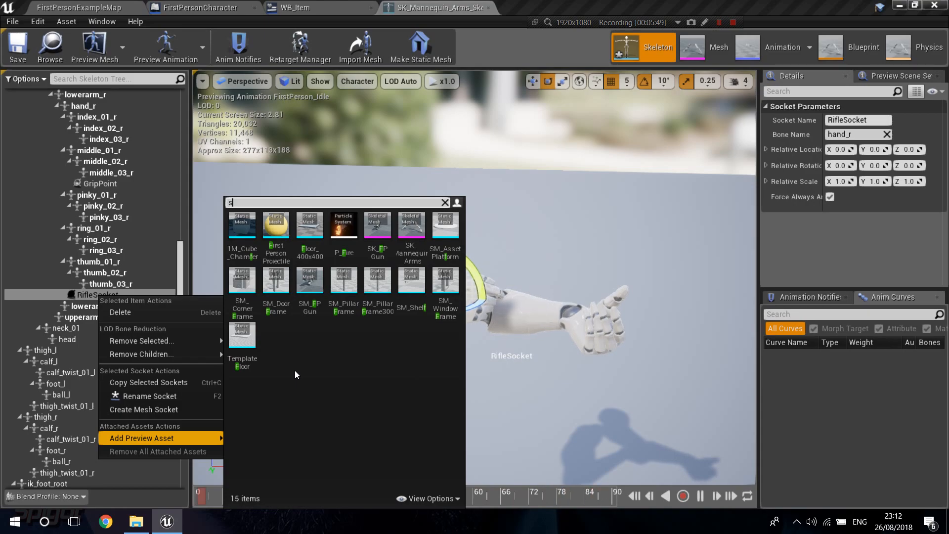
type("m_f")
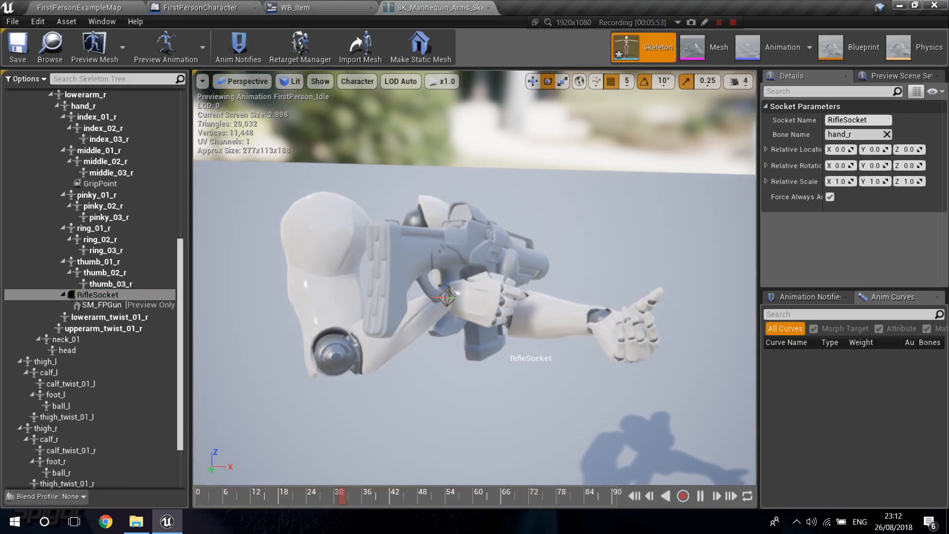
left_click(97, 295)
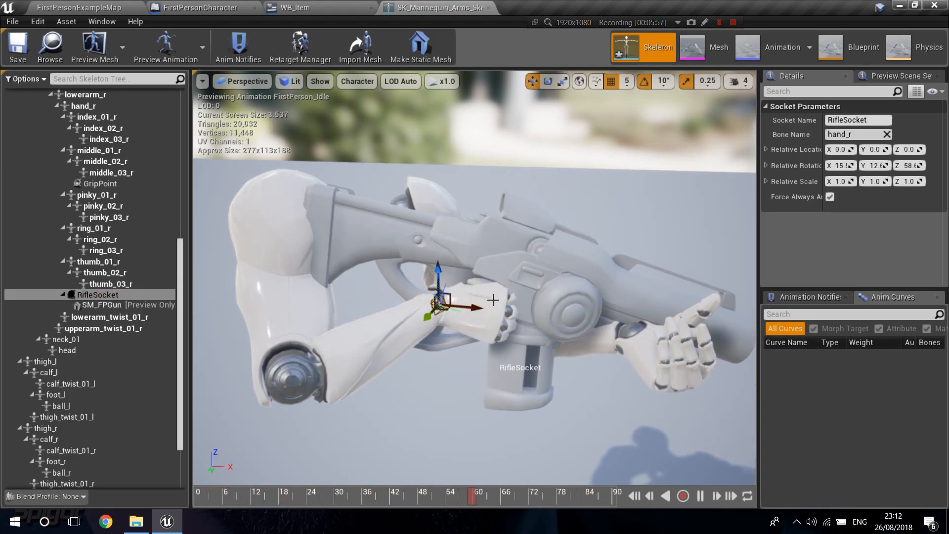
left_click(547, 82)
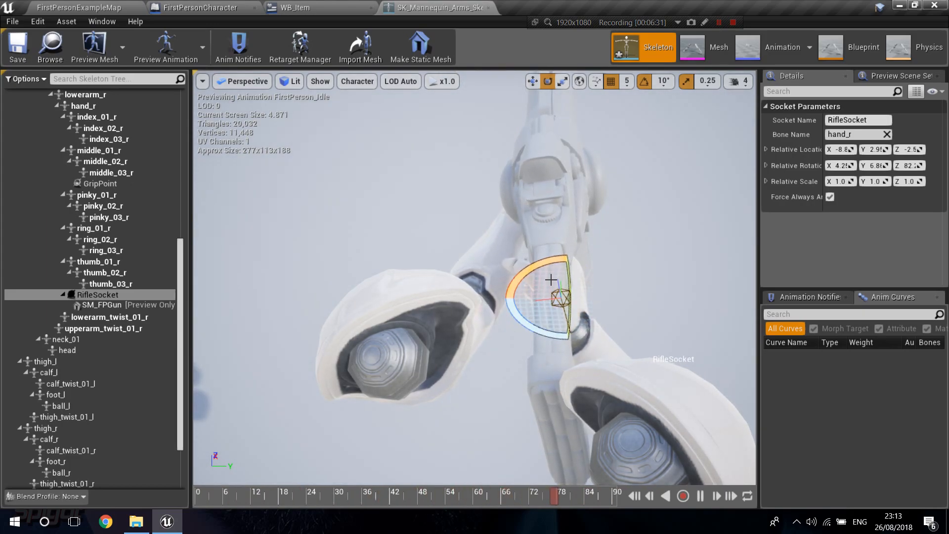
- Rotate and nudge RifleSocket so the gun sits in the right hand, then return to WB_Item
left_click_drag(550, 280, 551, 320)
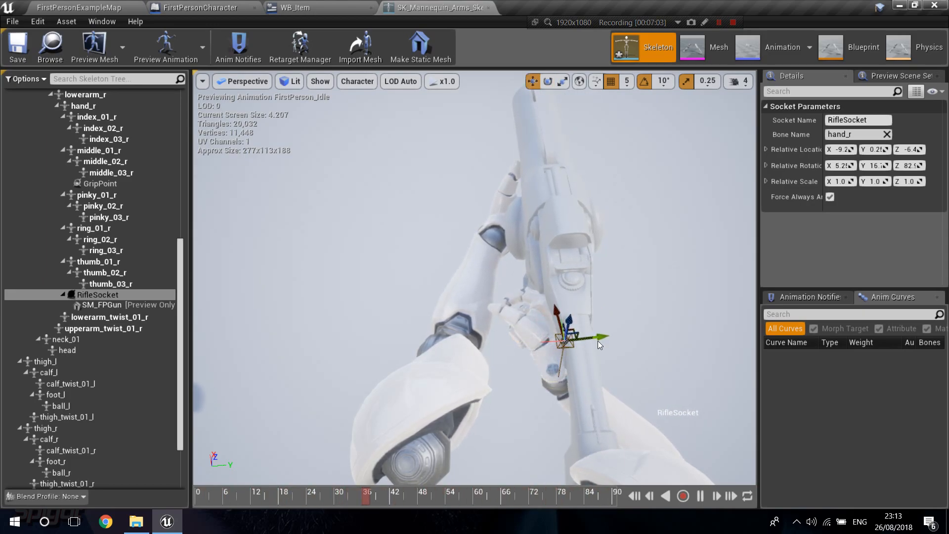
left_click_drag(596, 336, 582, 340)
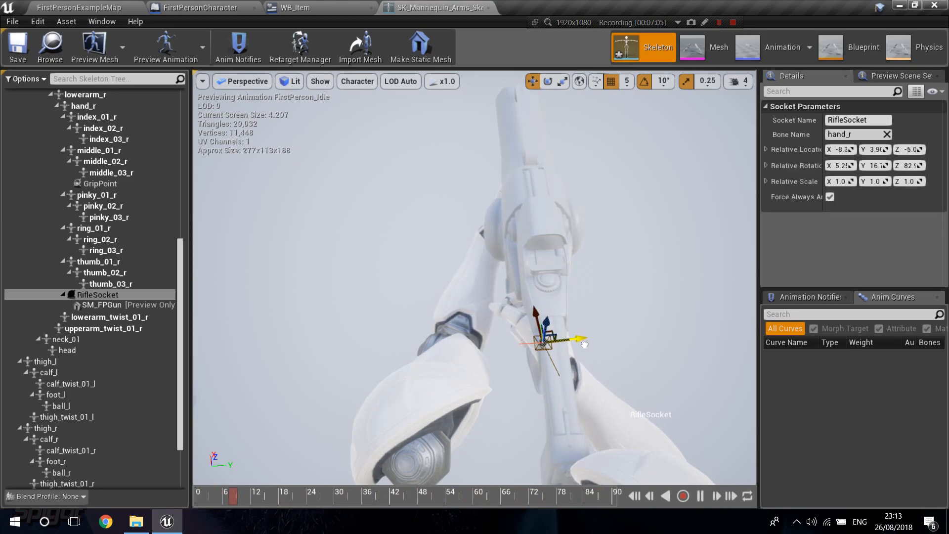
left_click_drag(584, 343, 584, 336)
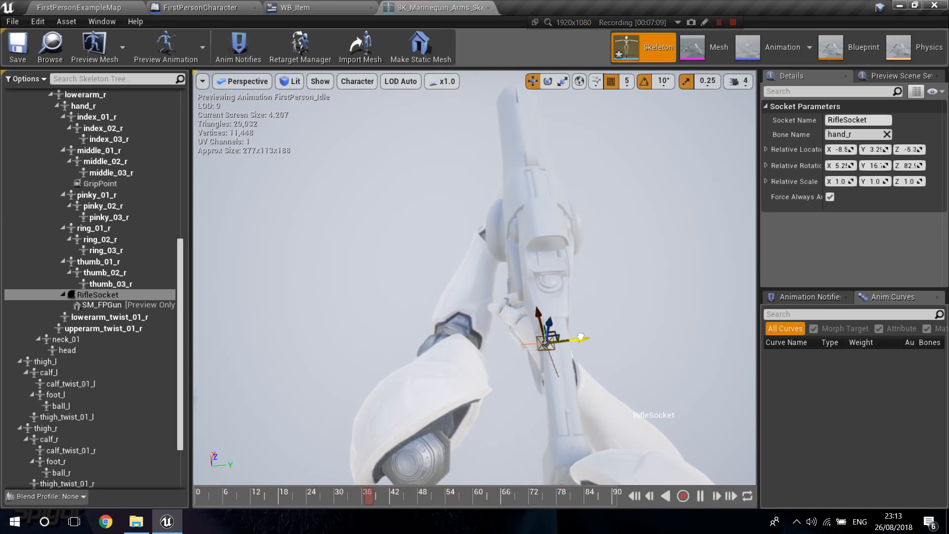
left_click(17, 48)
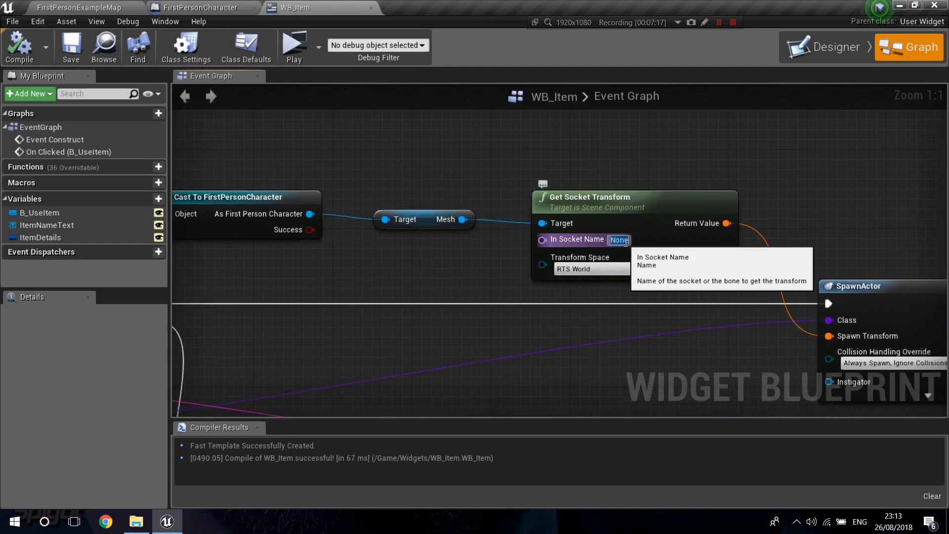
- Enter RifleSocket as Get Socket Transform's socket name and review its transform space options
type("RifleSocket")
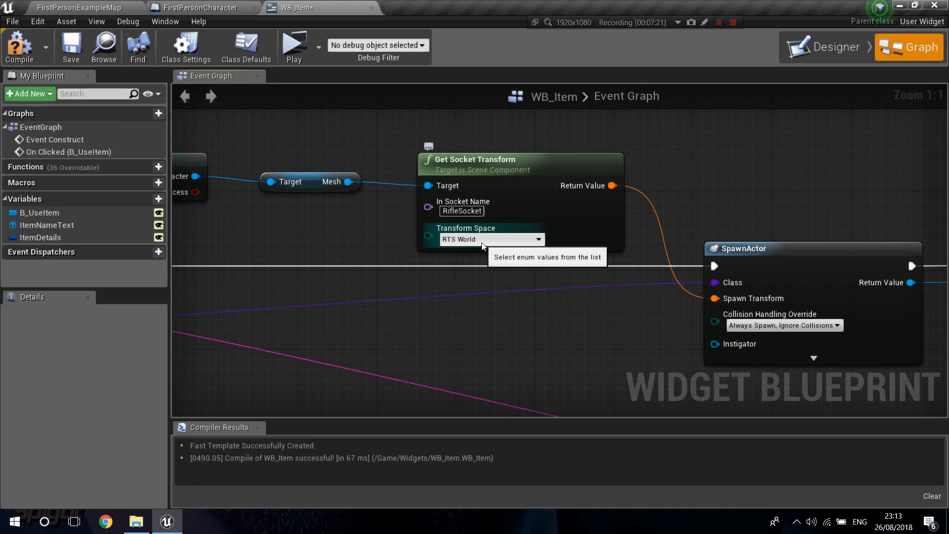
left_click(490, 239)
type("attach to")
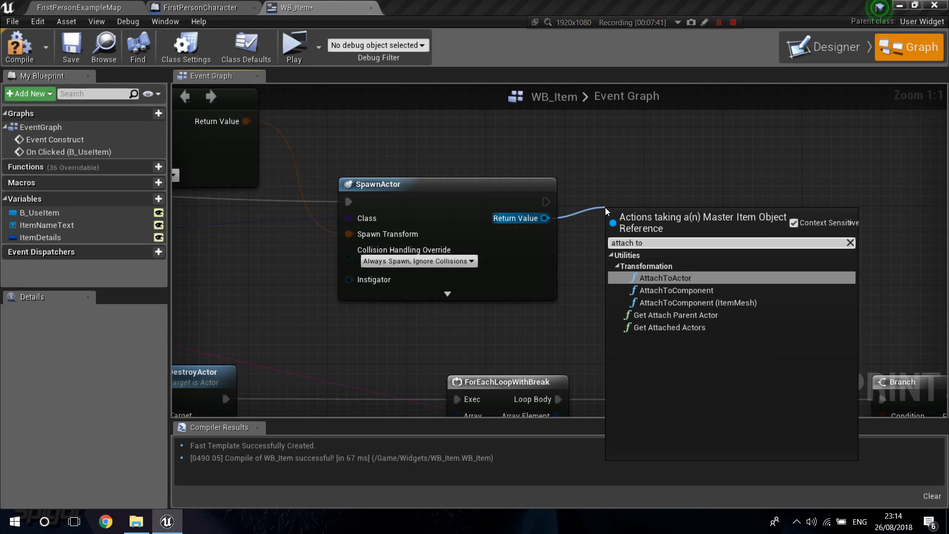
mouse_move(696, 302)
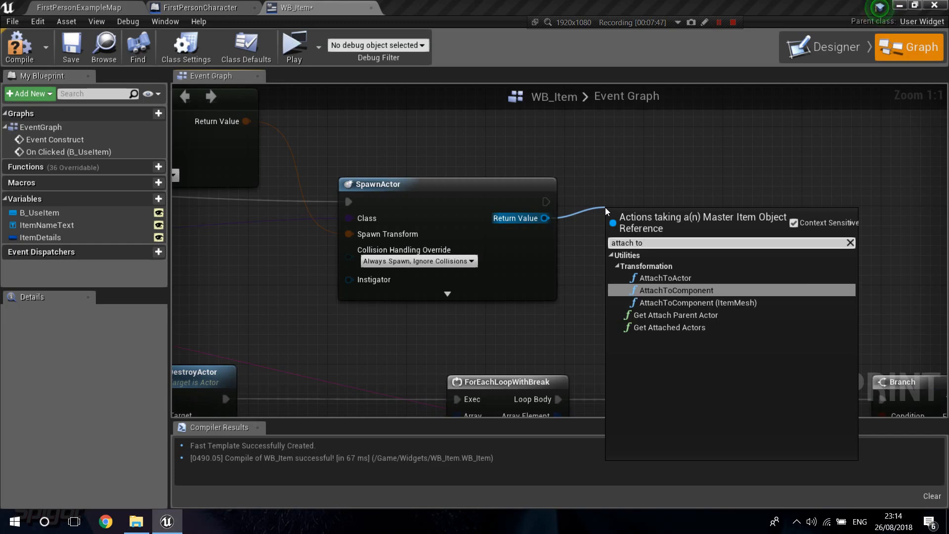
- Add AttachToComponent with Mesh 2P as parent, socket RifleSocket and Weld Simulated Bodies off
left_click(676, 290)
type("get mesh")
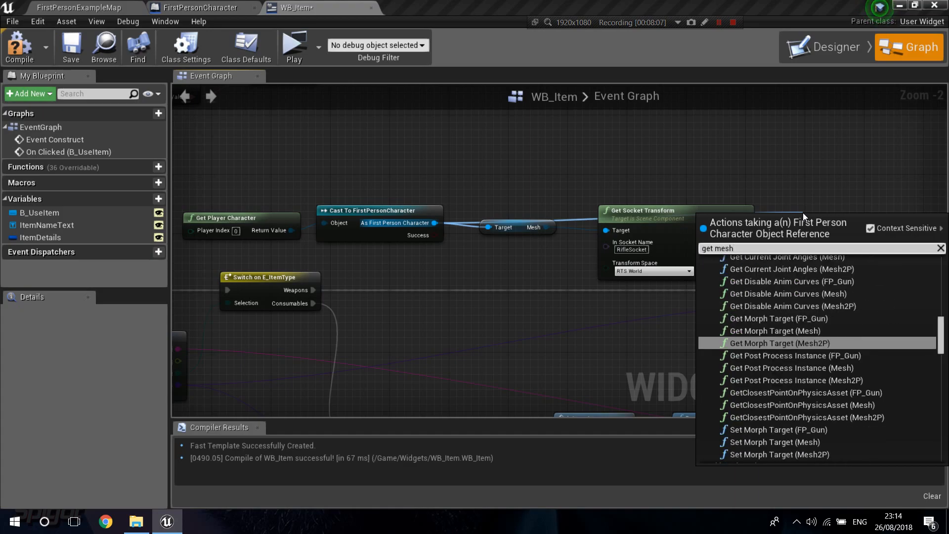
scroll("down", 3)
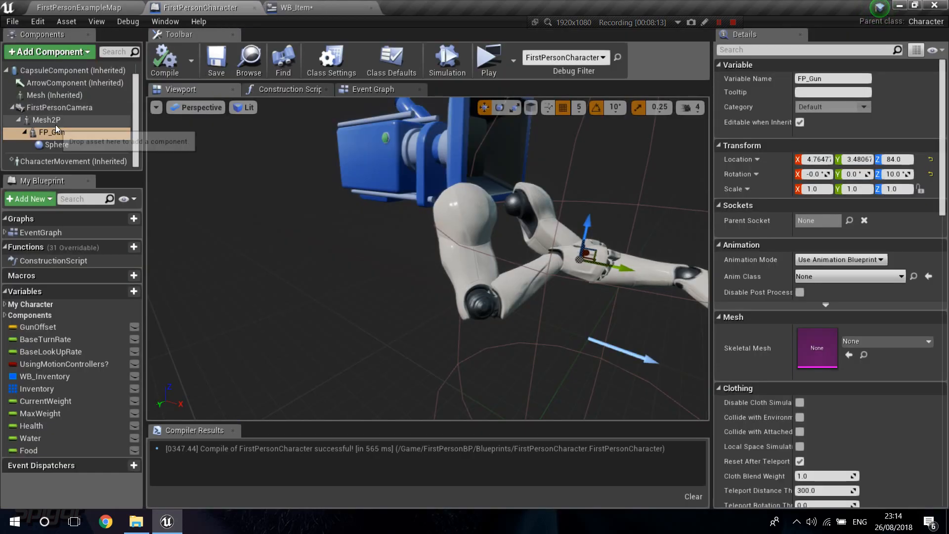
left_click(47, 120)
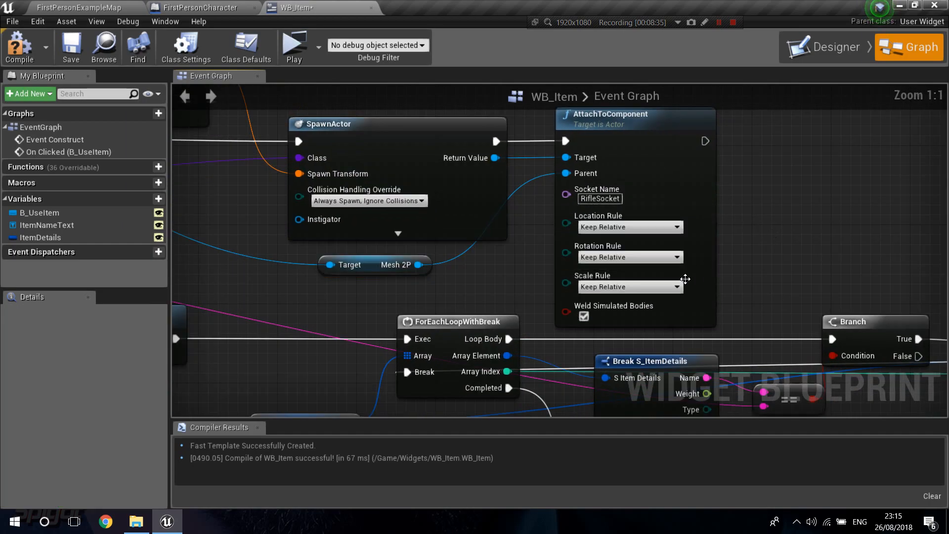
left_click(583, 316)
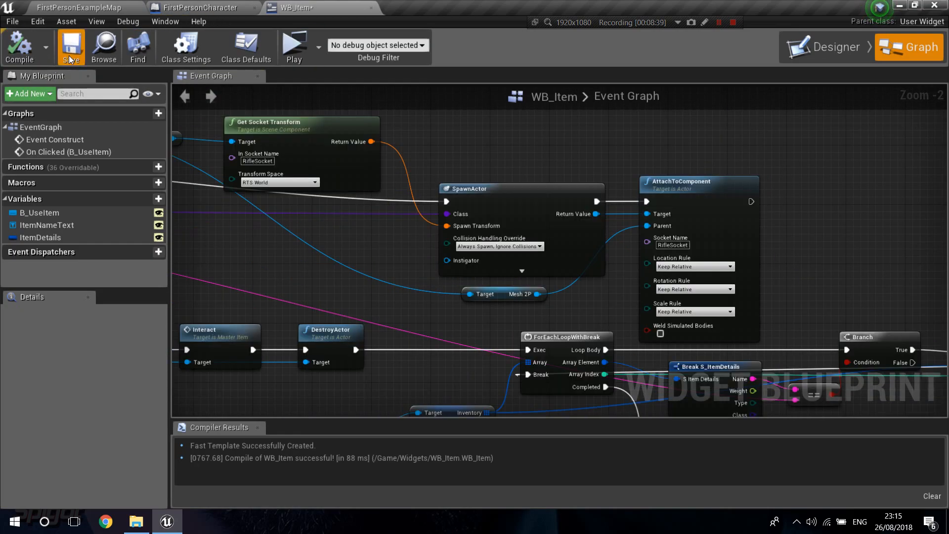
- Launch the standalone game preview to test picking up the rifle
left_click(294, 44)
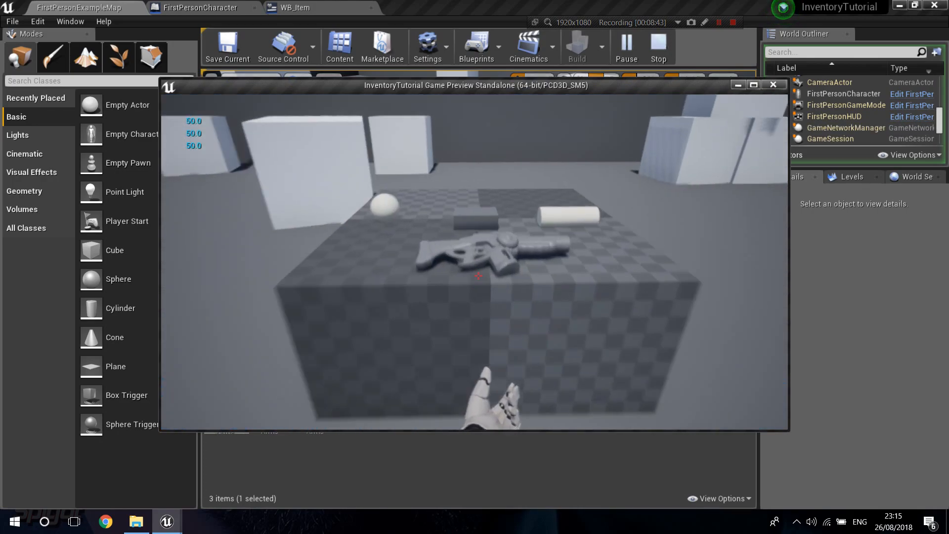
mouse_move(476, 272)
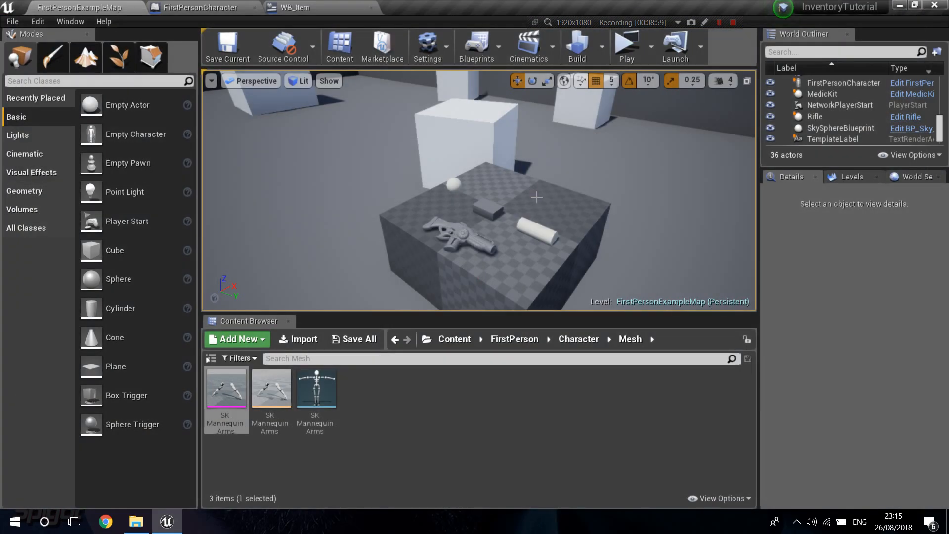
- Set the socket transform's space and switch AttachToComponent's rules to Snap to Target
left_click(296, 7)
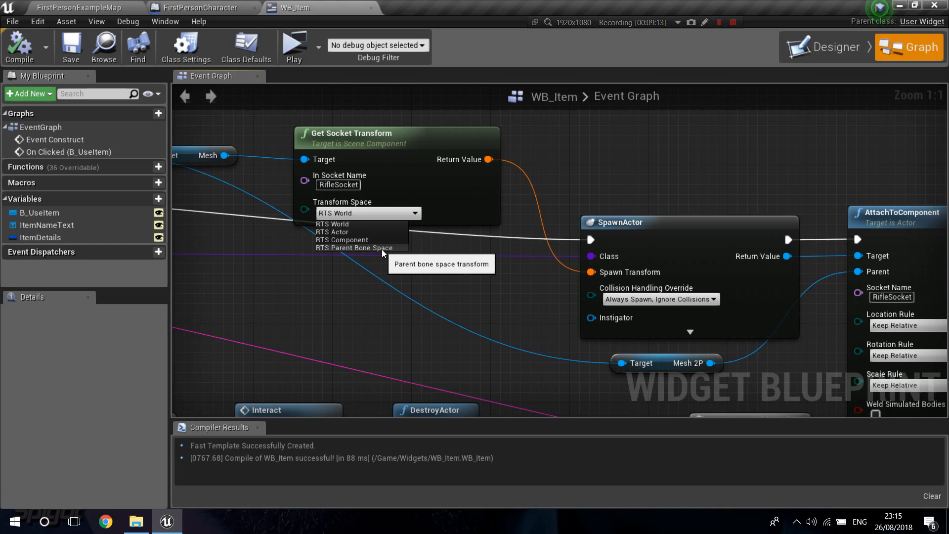
left_click(356, 247)
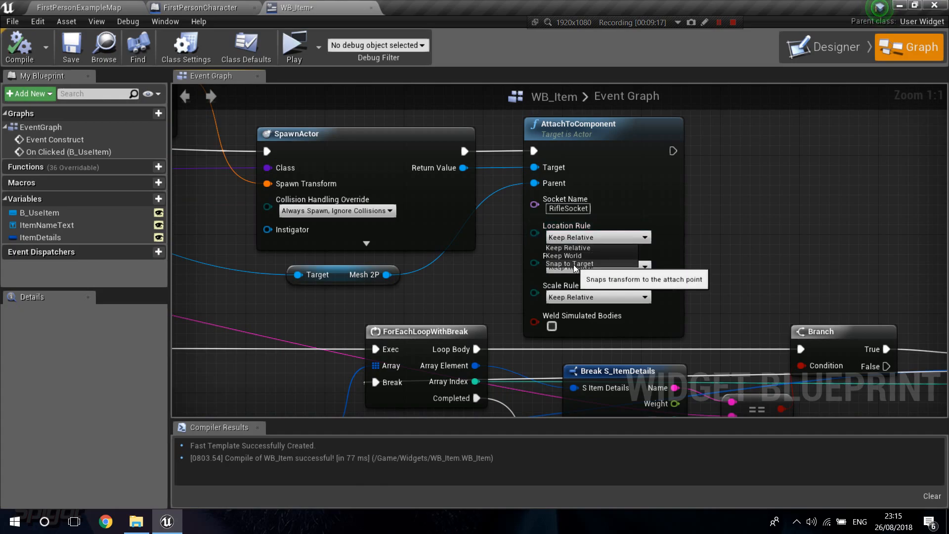
left_click(569, 262)
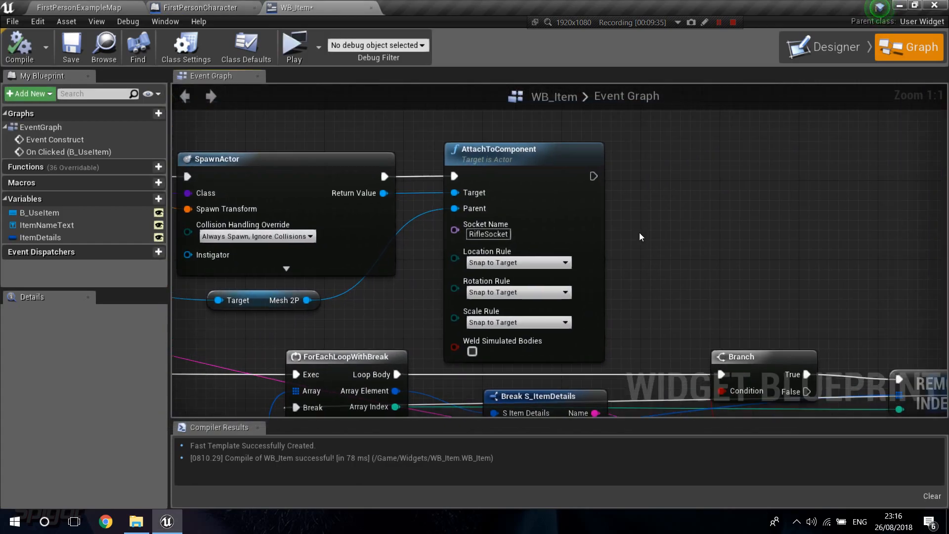
- Add a Set Actor Enable Collision node after AttachToComponent with collision unchecked
left_click(263, 301)
type("s")
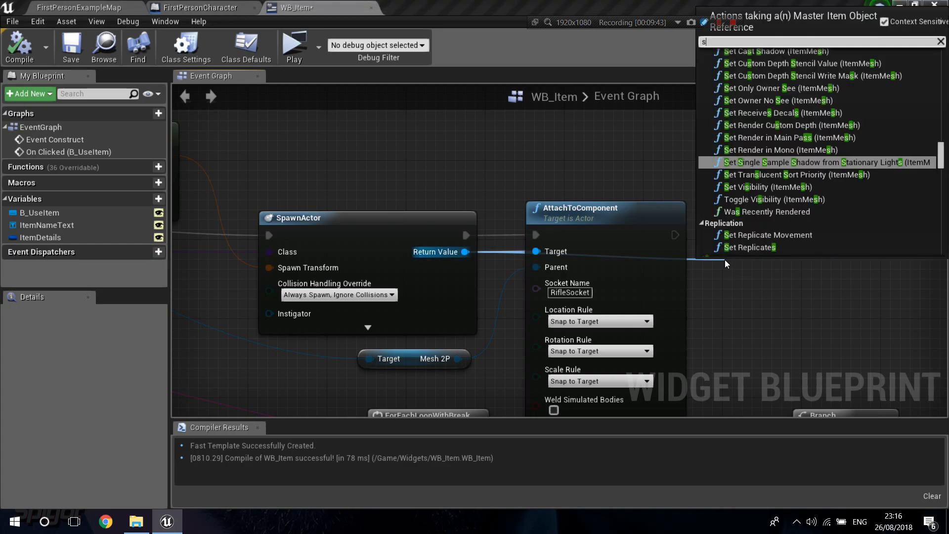
type("et coll")
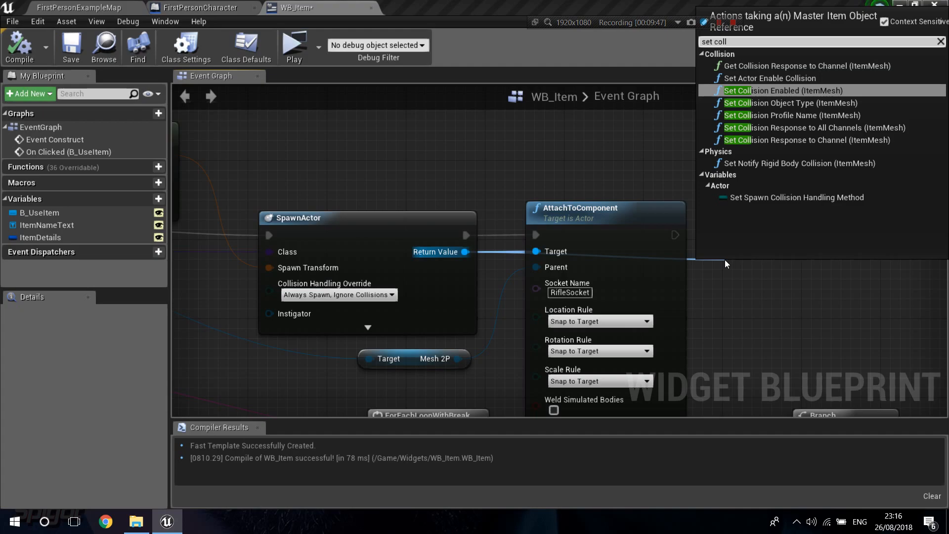
left_click(769, 77)
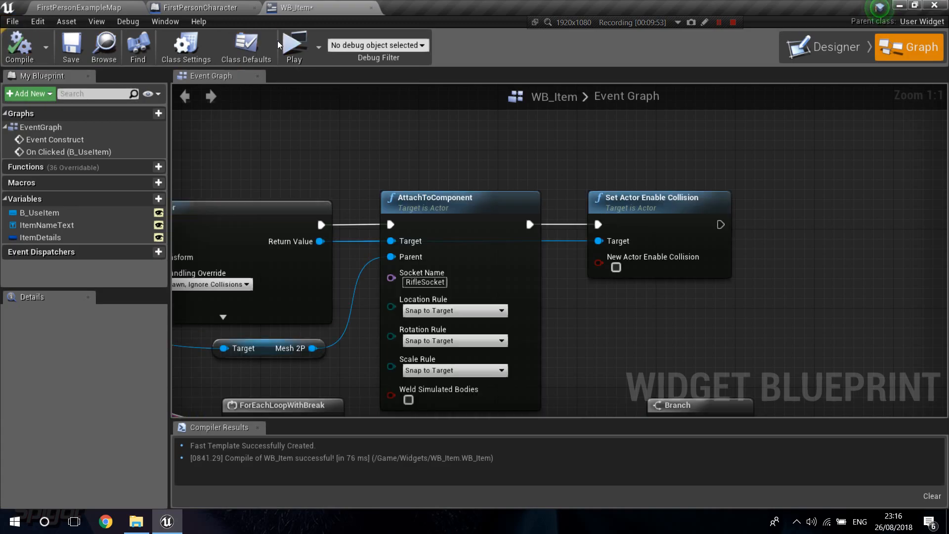
- Compile WB_Item and launch a standalone play test of the pickup
left_click(294, 45)
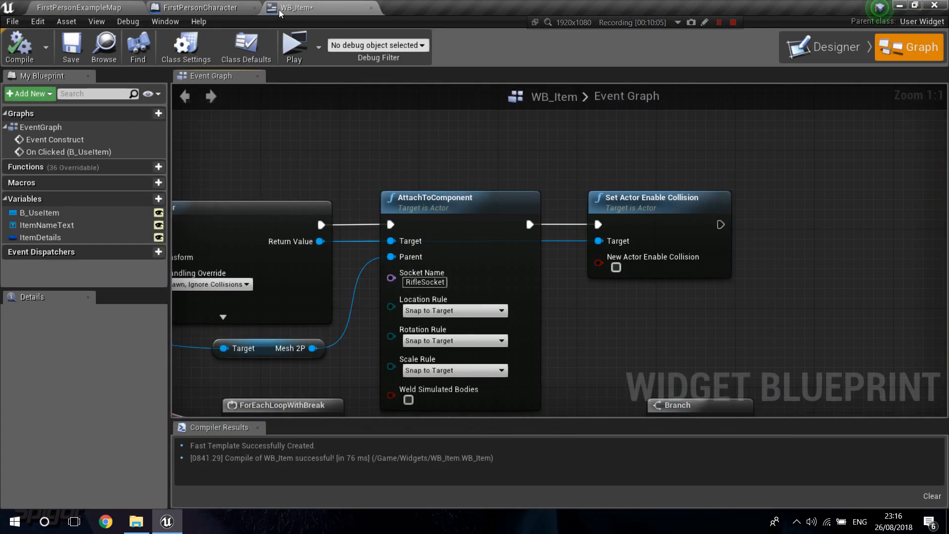
left_click(293, 46)
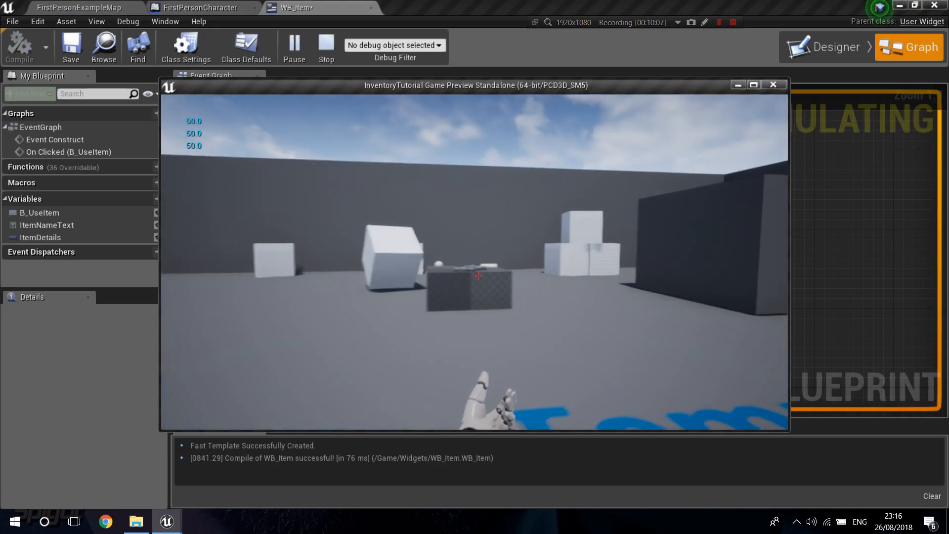